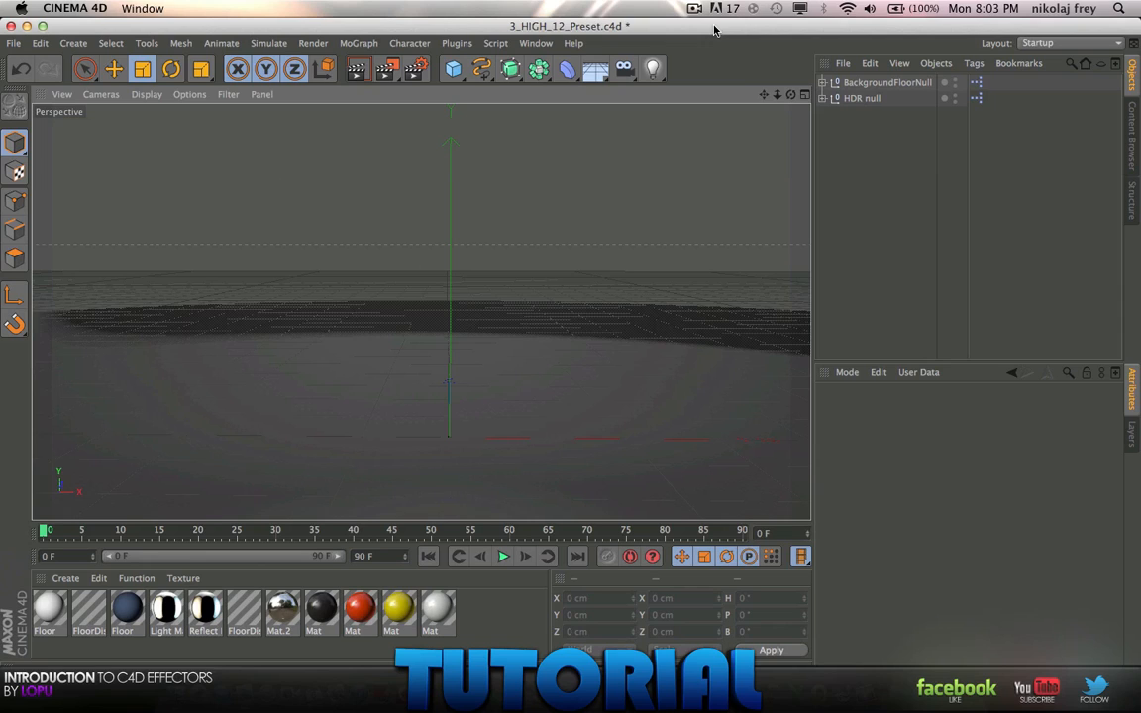
pyautogui.moveTo(649, 31)
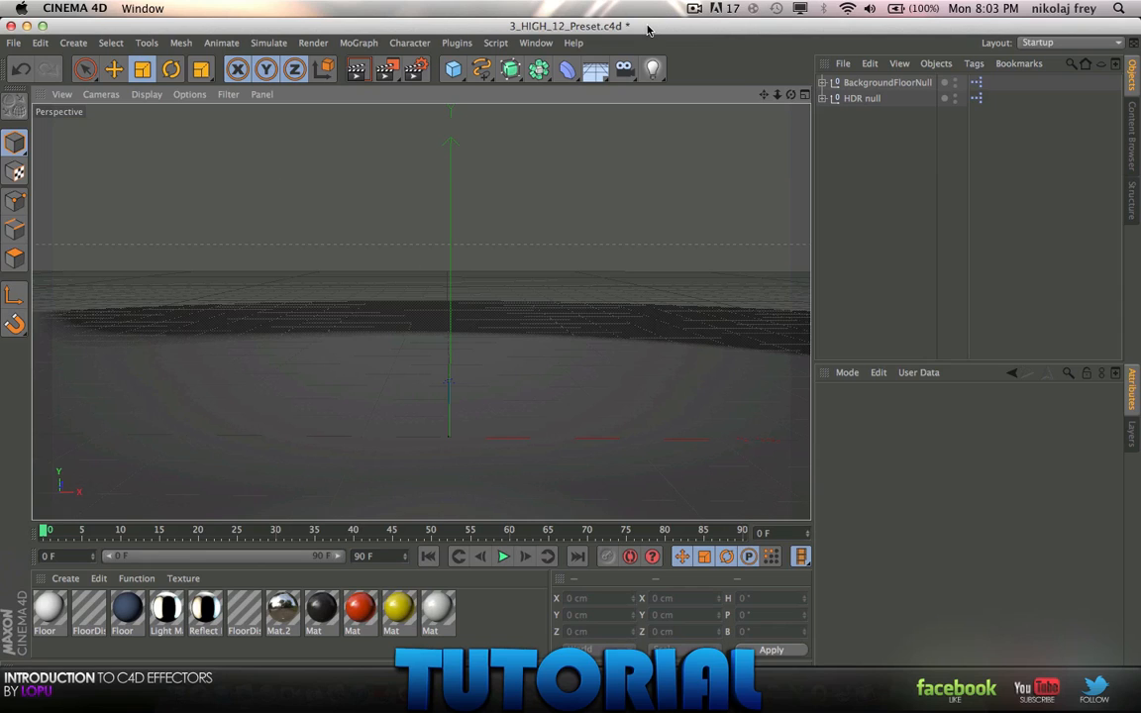
pyautogui.moveTo(605, 16)
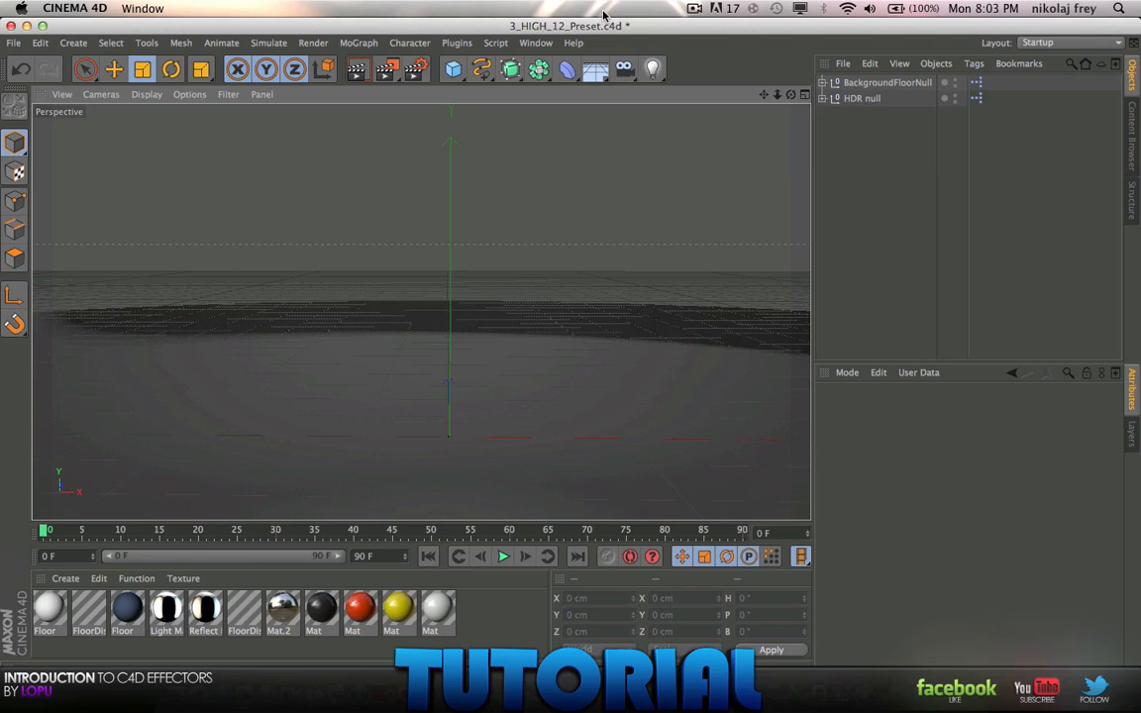
pyautogui.moveTo(750, 84)
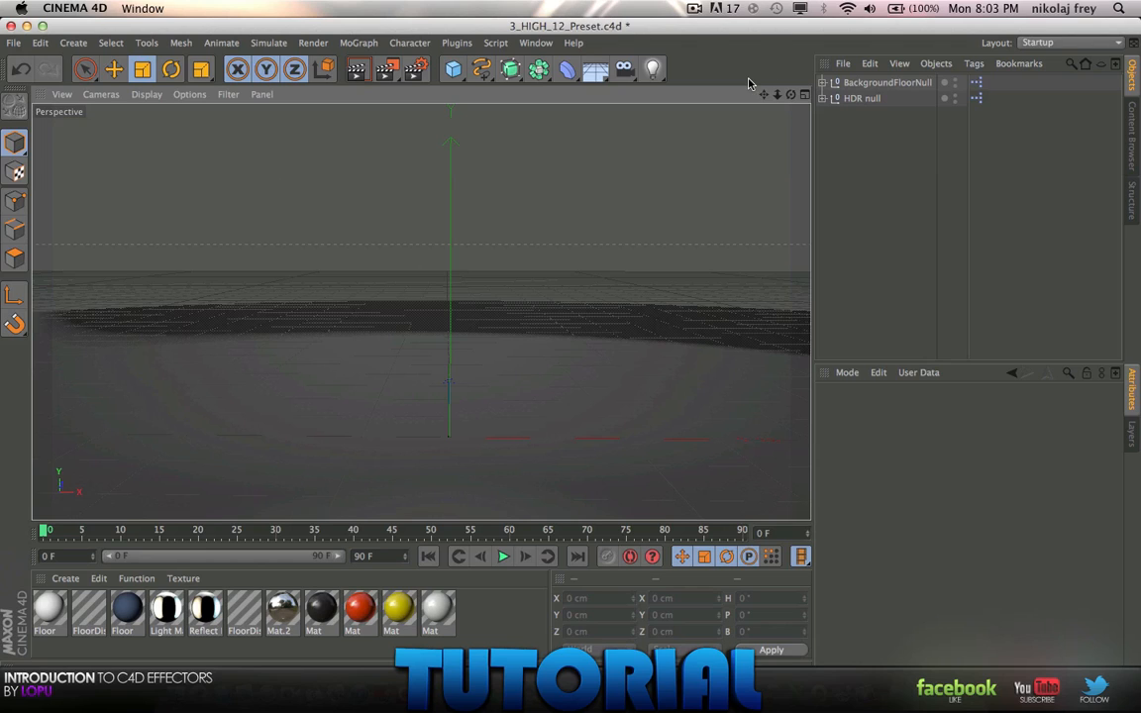
pyautogui.moveTo(727, 82)
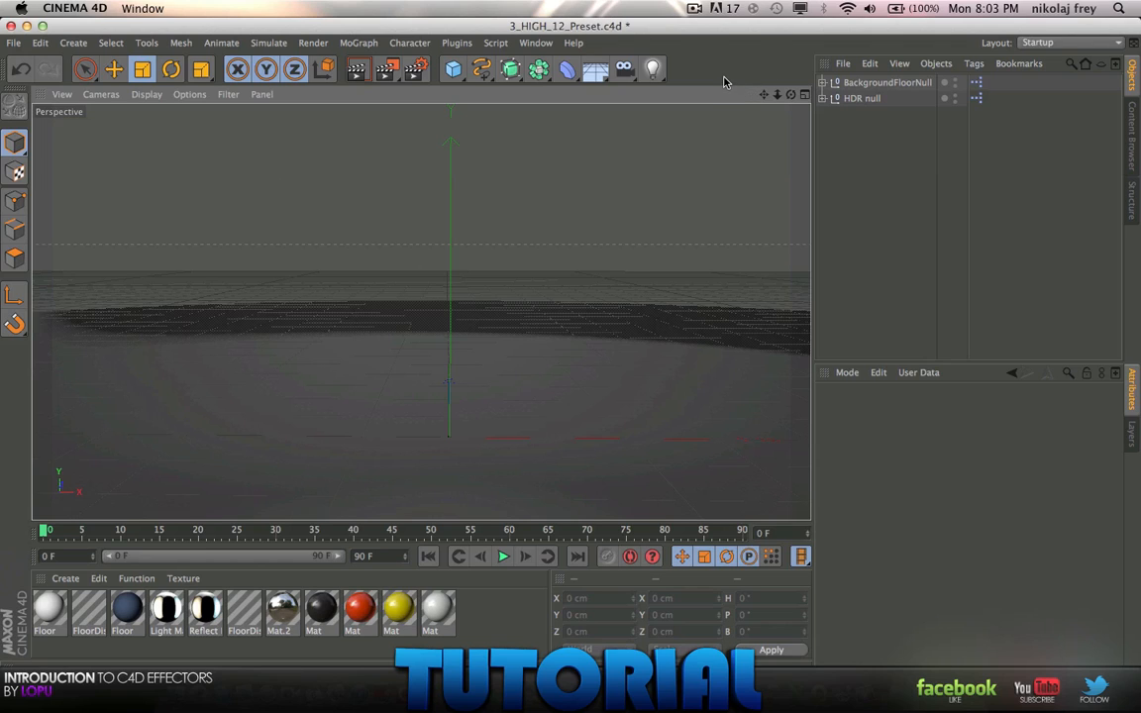
pyautogui.moveTo(733, 66)
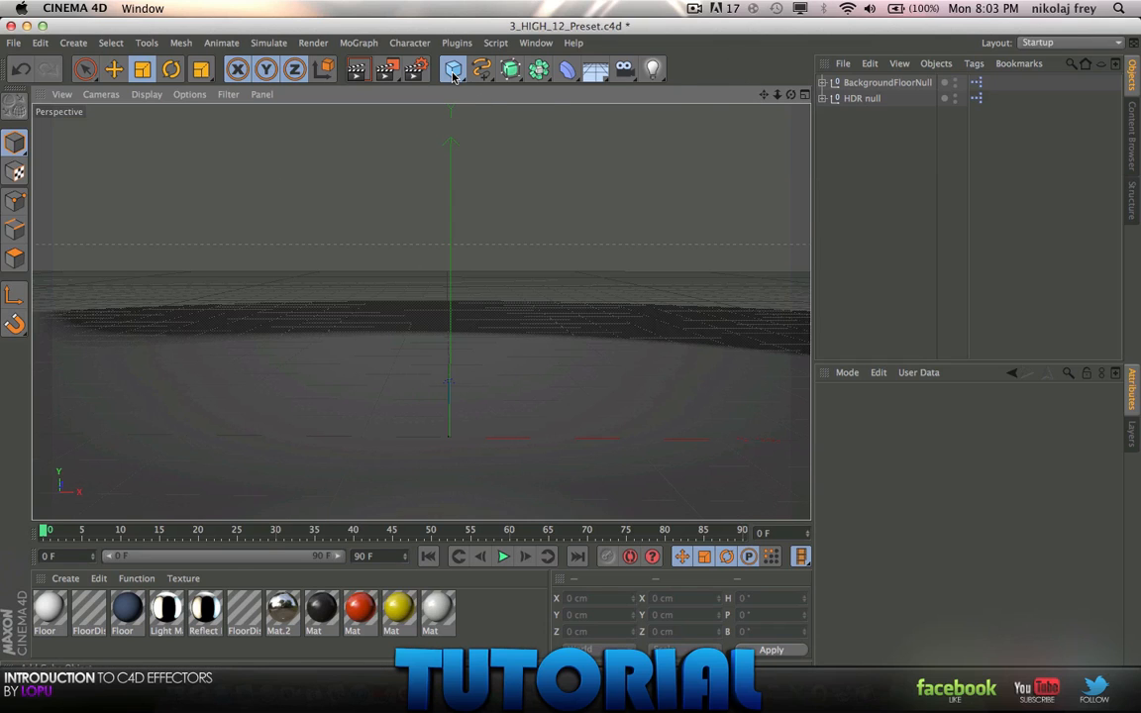
# - Add a Sphere from the primitives list and drag it up above the floor
pyautogui.click(454, 68)
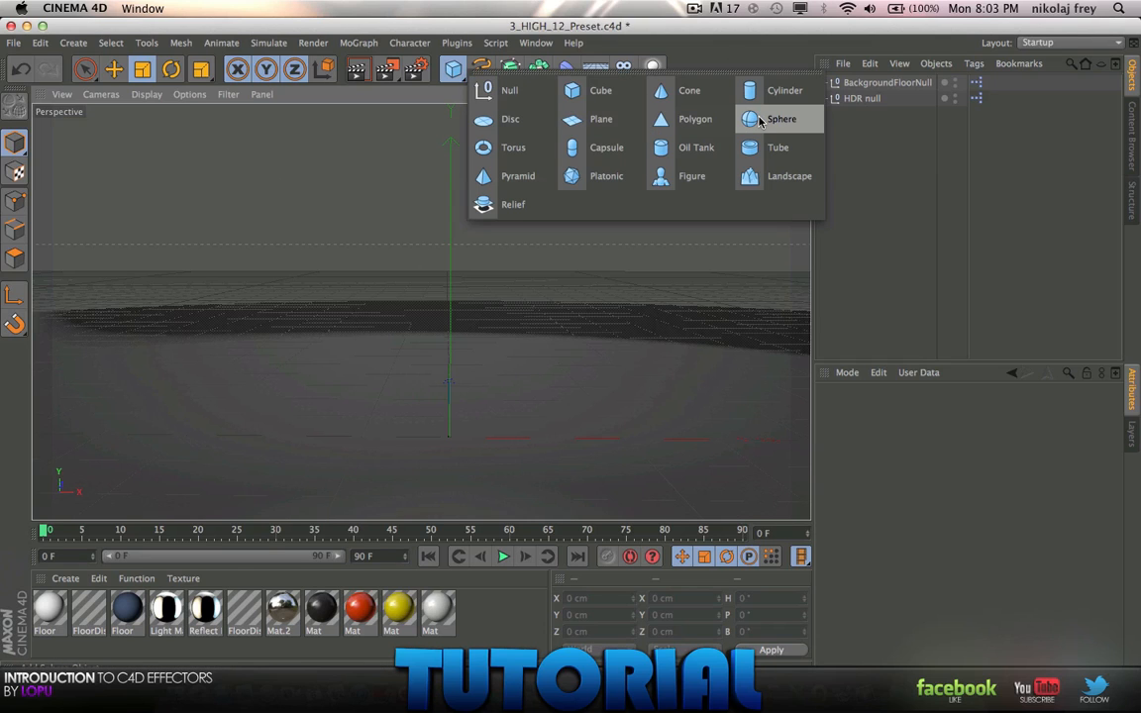
pyautogui.click(781, 119)
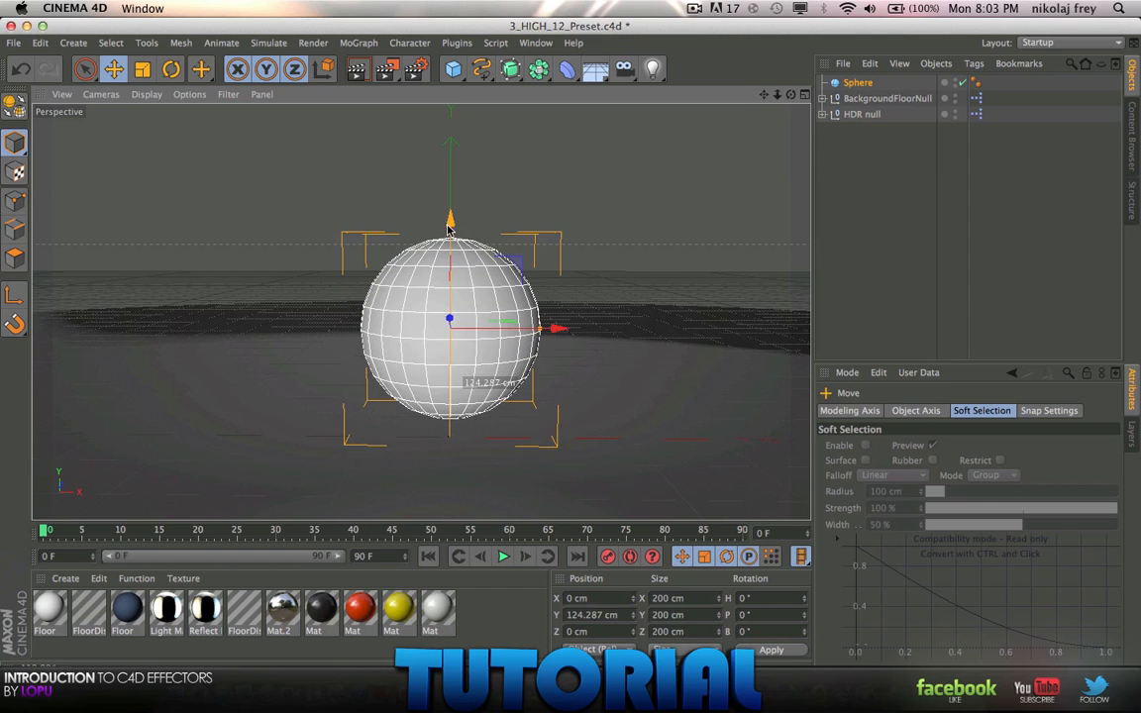
pyautogui.moveTo(449, 328); pyautogui.dragTo(475, 298)
pyautogui.write('100')
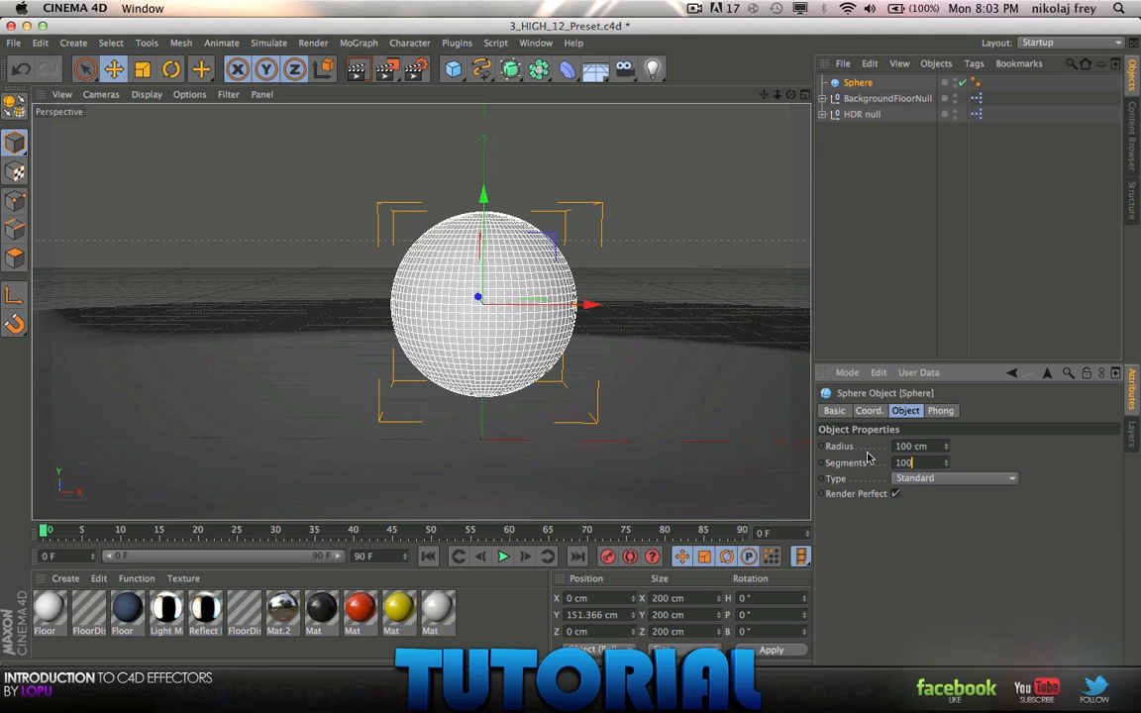
pyautogui.moveTo(854, 308)
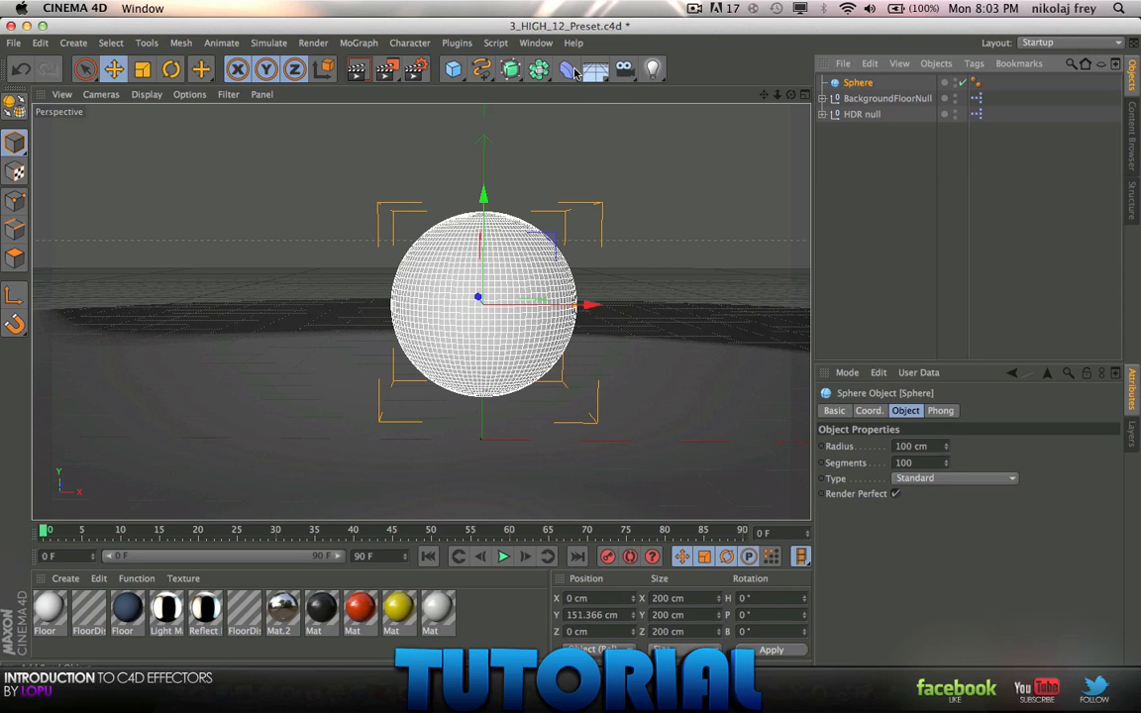
# - Add an Explosion deformer from the deformer palette beside the sphere
pyautogui.click(568, 69)
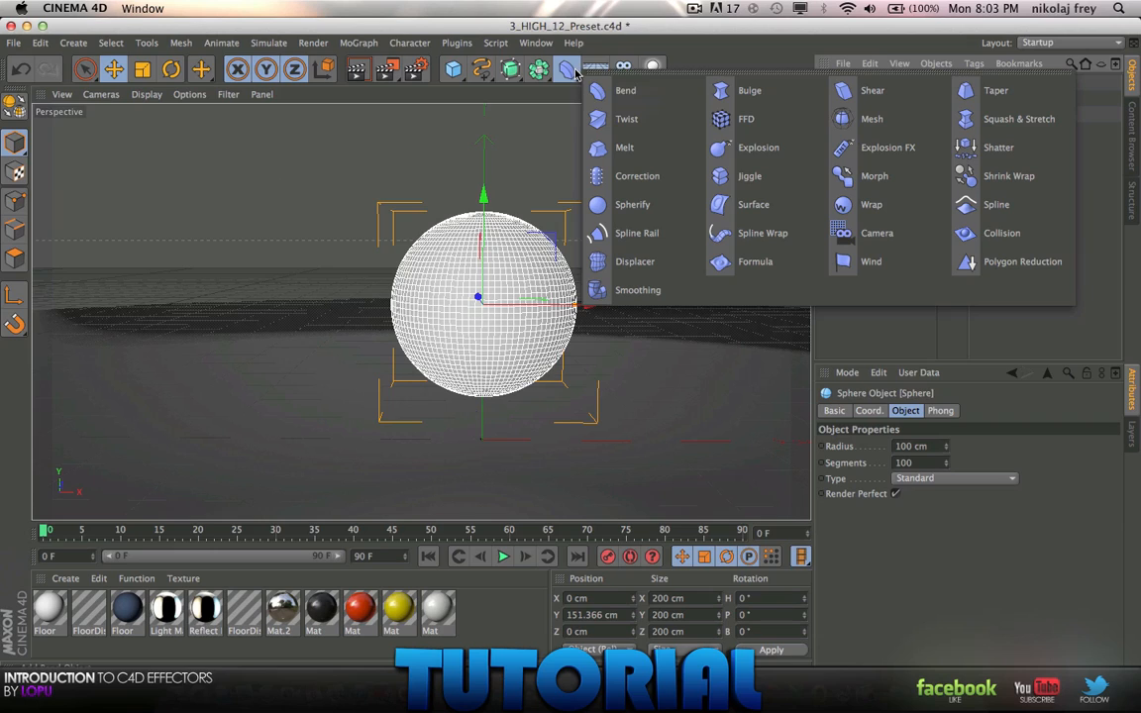
pyautogui.moveTo(758, 147)
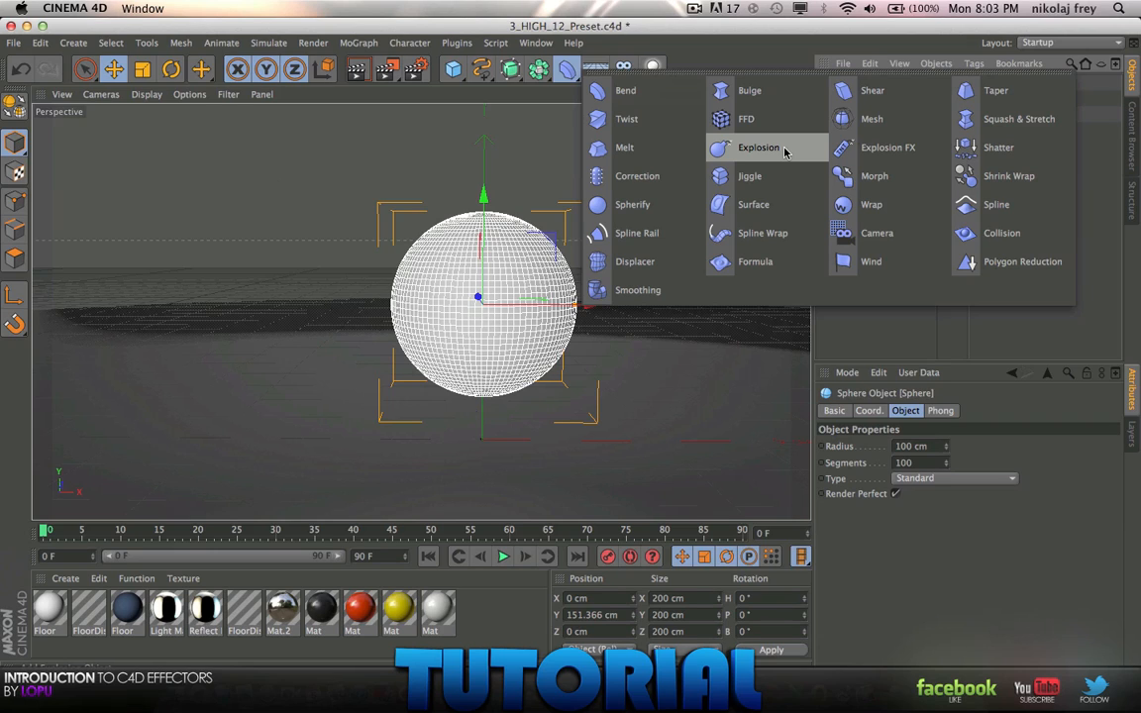
pyautogui.moveTo(889, 147)
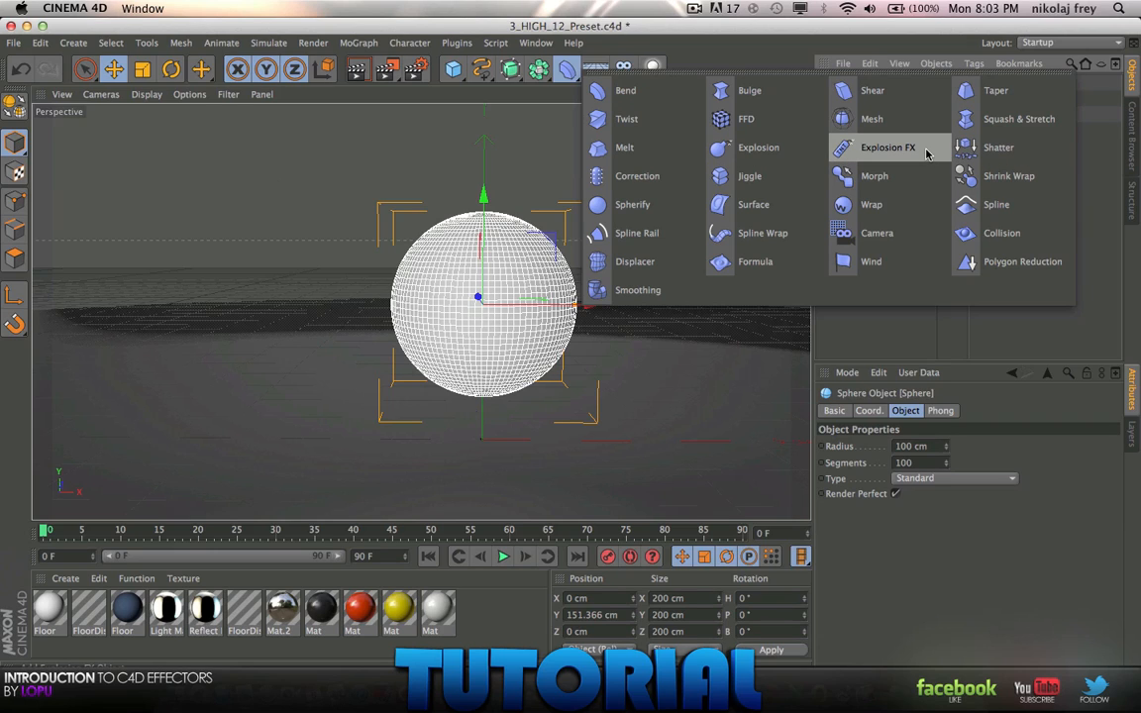
pyautogui.moveTo(921, 151)
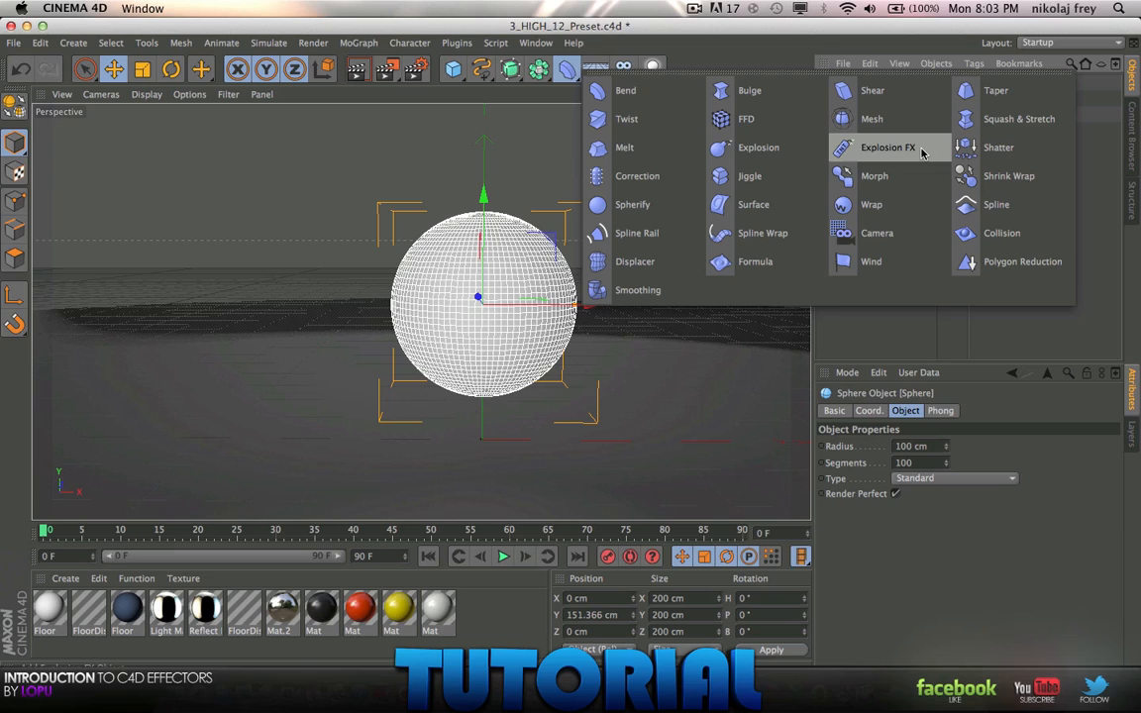
pyautogui.moveTo(758, 146)
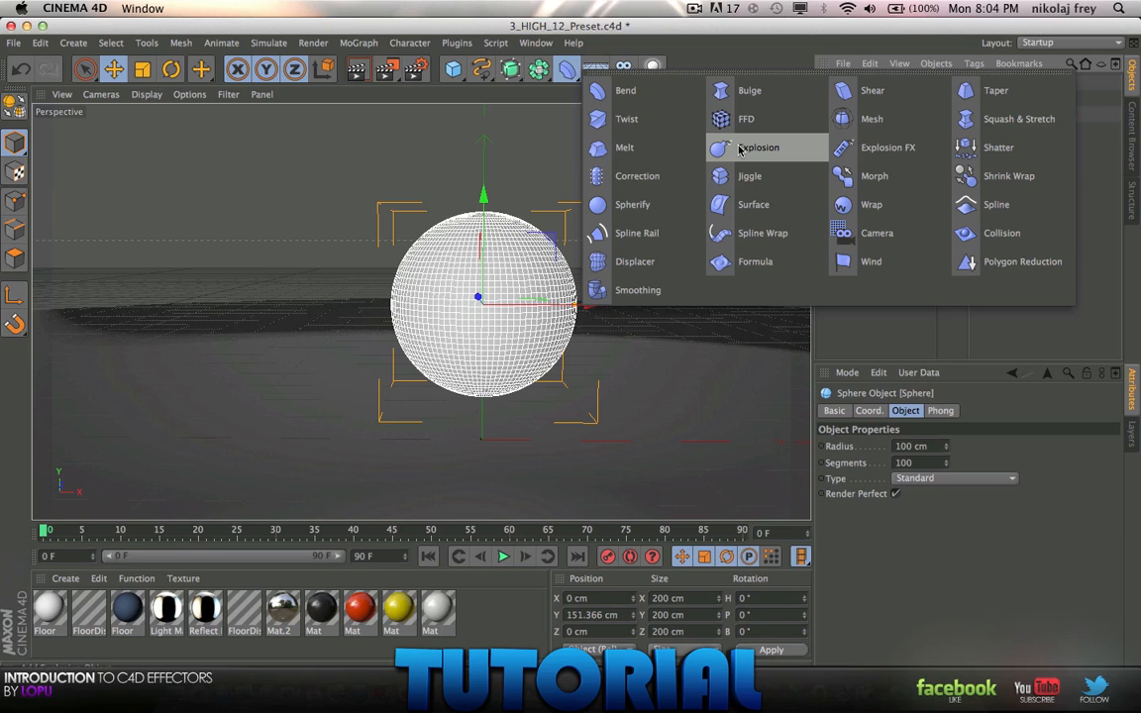
pyautogui.click(759, 147)
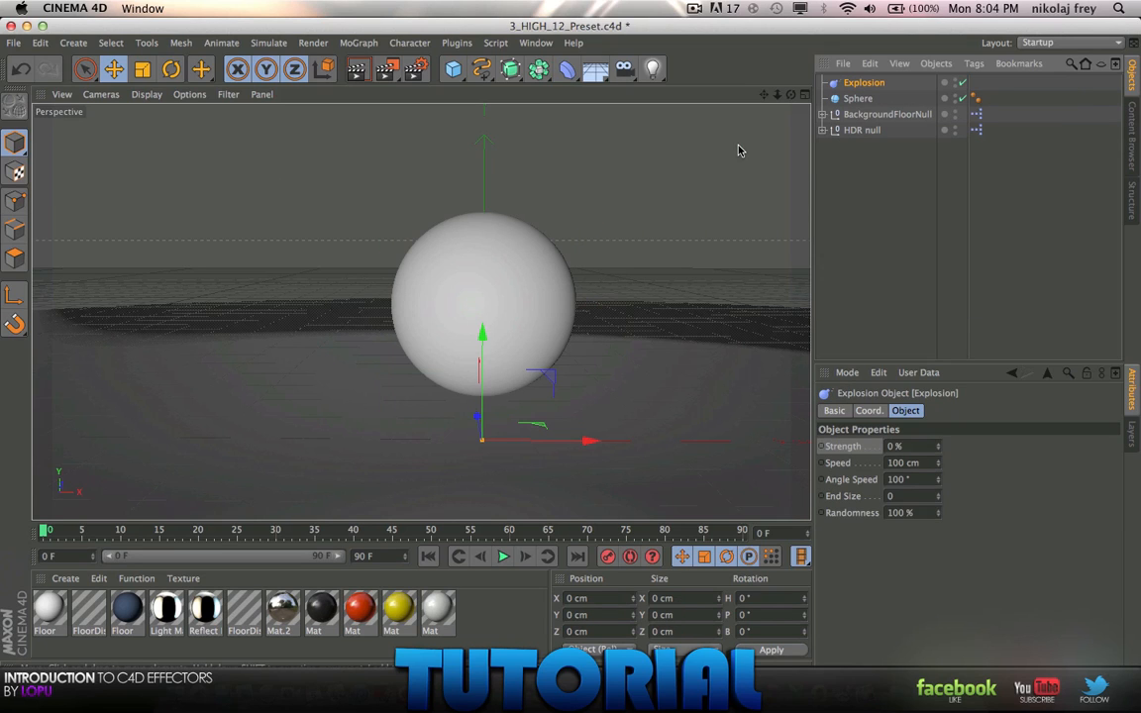
pyautogui.click(451, 349)
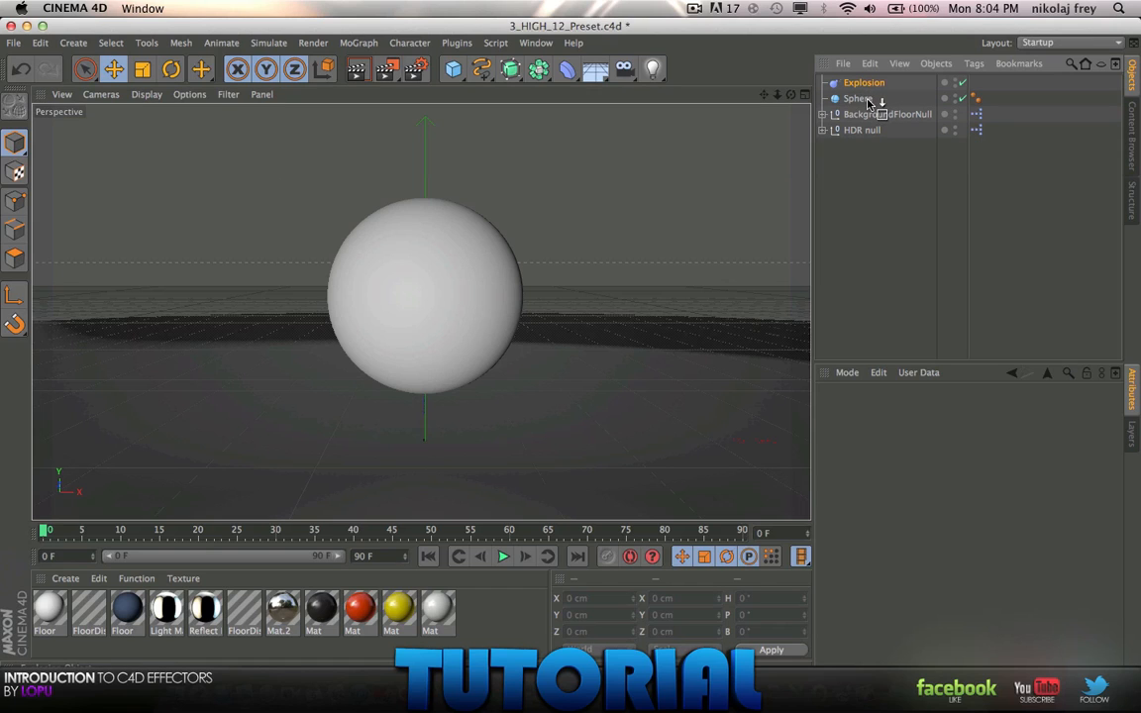
# - Parent the Explosion under the Sphere and bring up the Explosion's settings
pyautogui.click(862, 82)
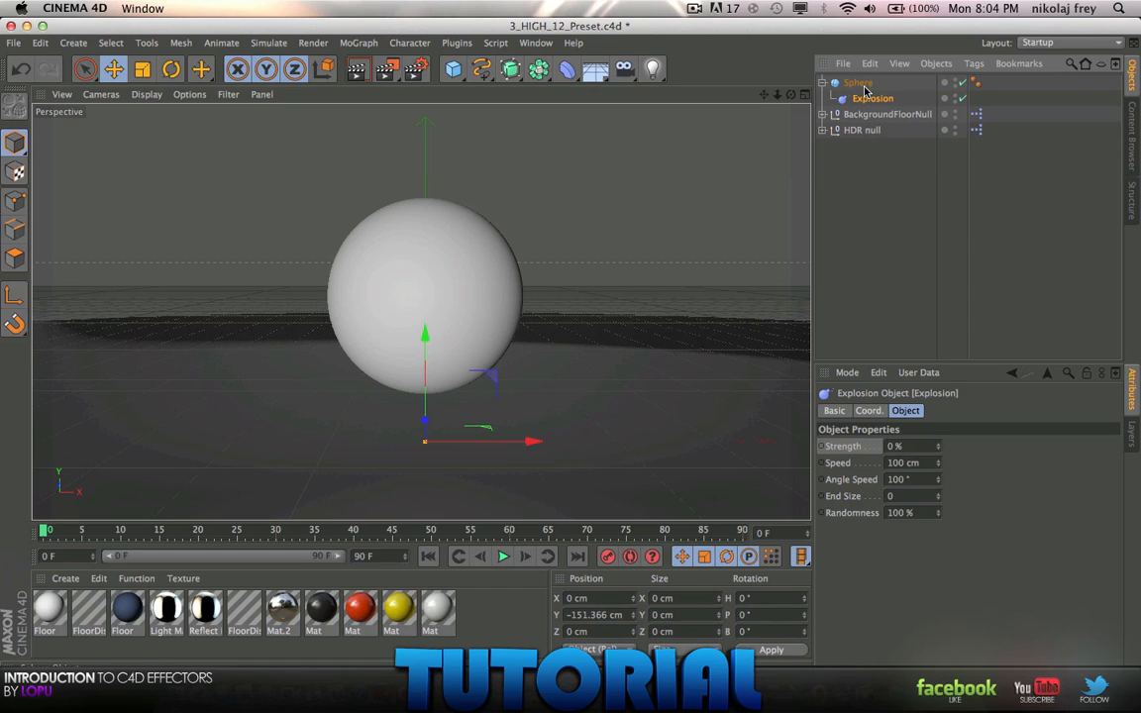
pyautogui.click(858, 82)
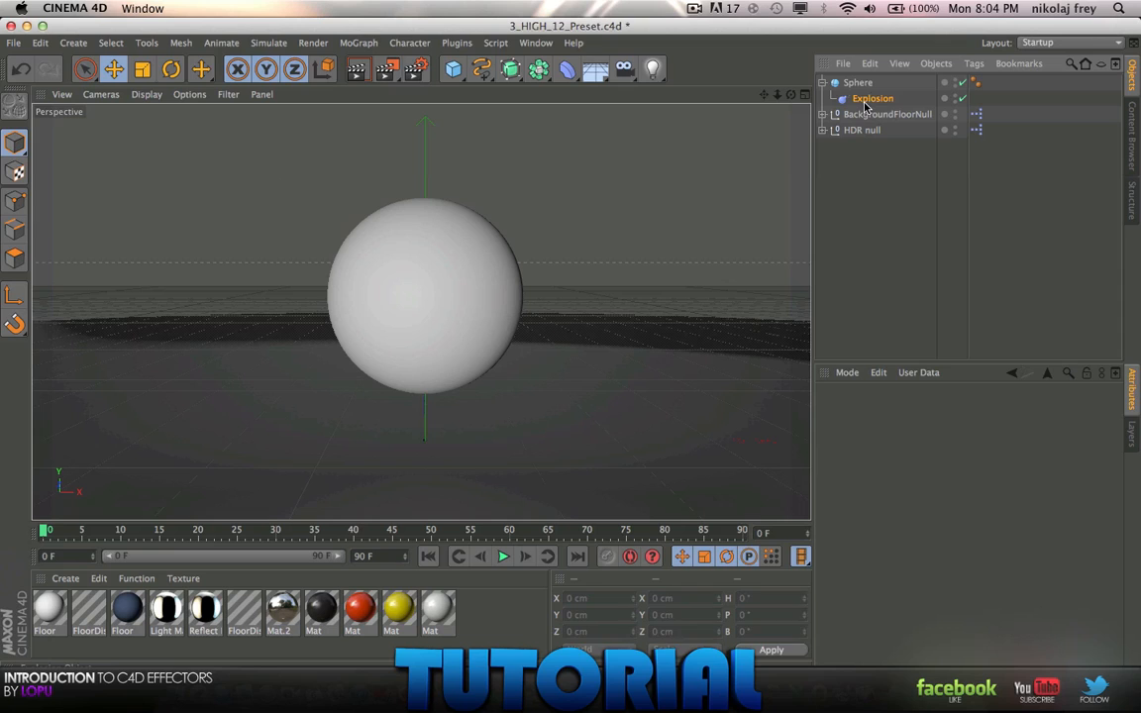
pyautogui.click(872, 98)
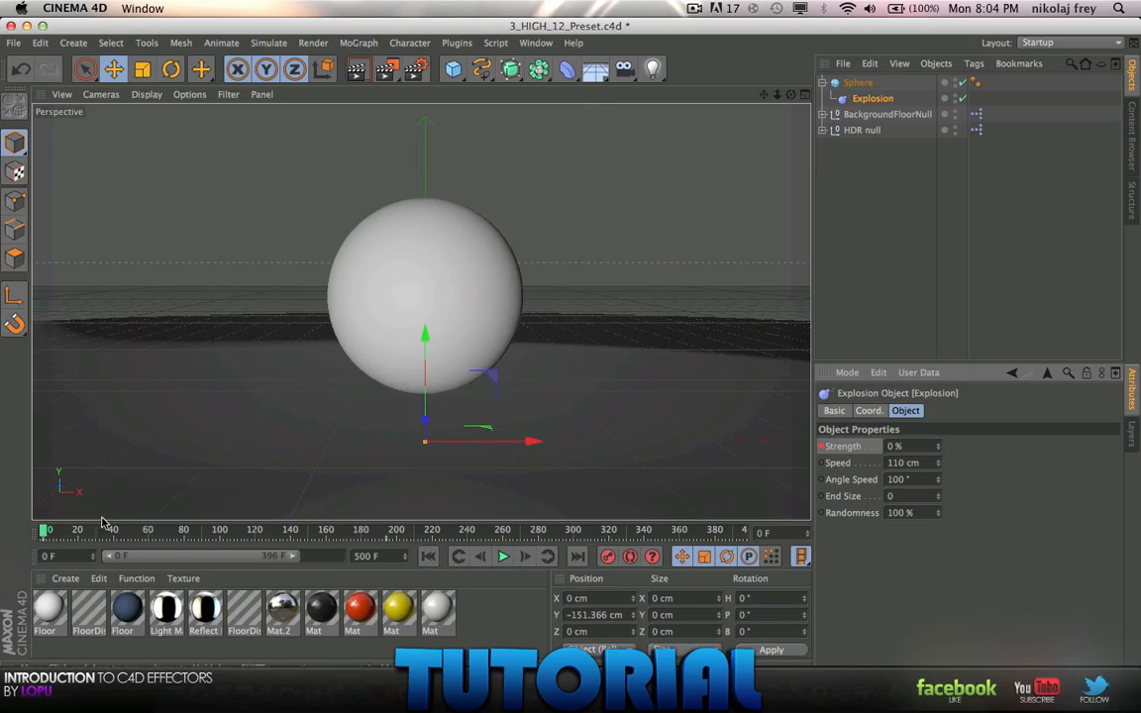
# - Scrub the timeline and play the explosion animation to preview it
pyautogui.moveTo(47, 529); pyautogui.dragTo(307, 529)
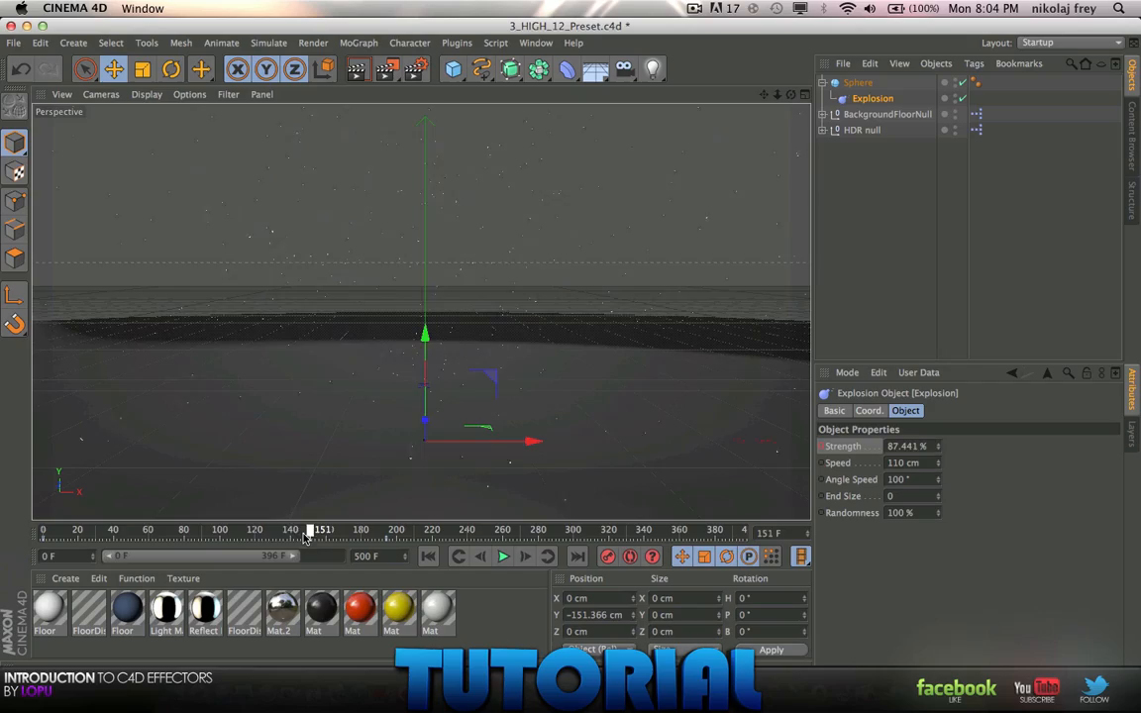
pyautogui.moveTo(310, 532); pyautogui.dragTo(77, 532)
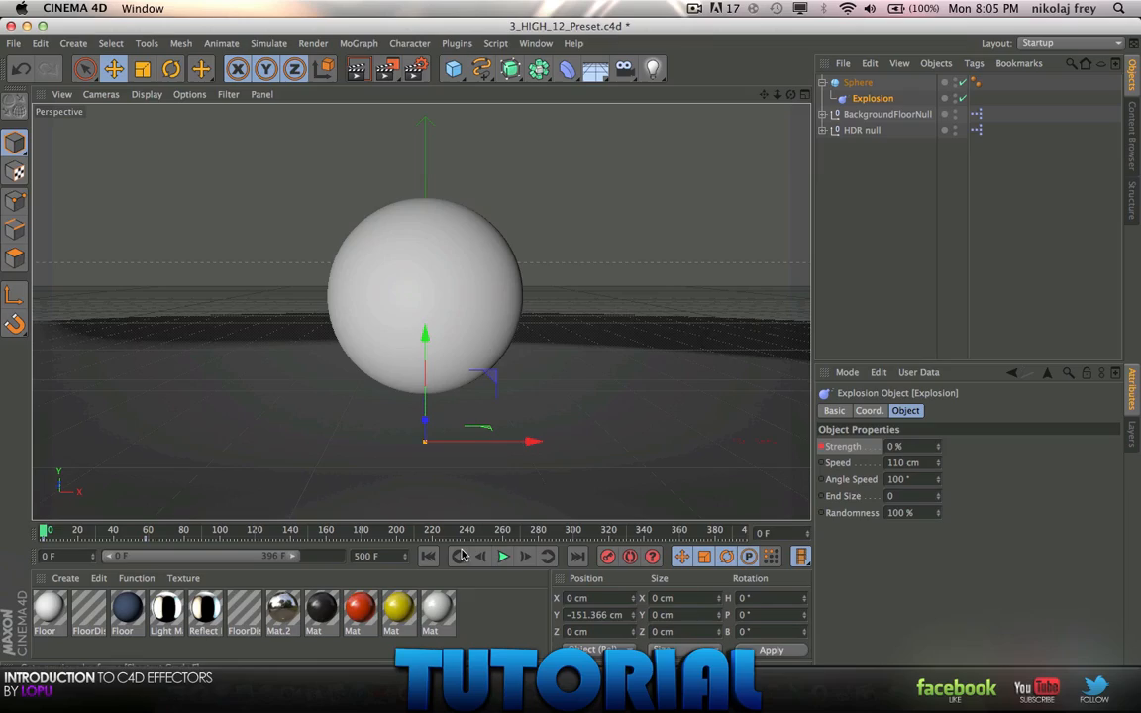
pyautogui.click(503, 555)
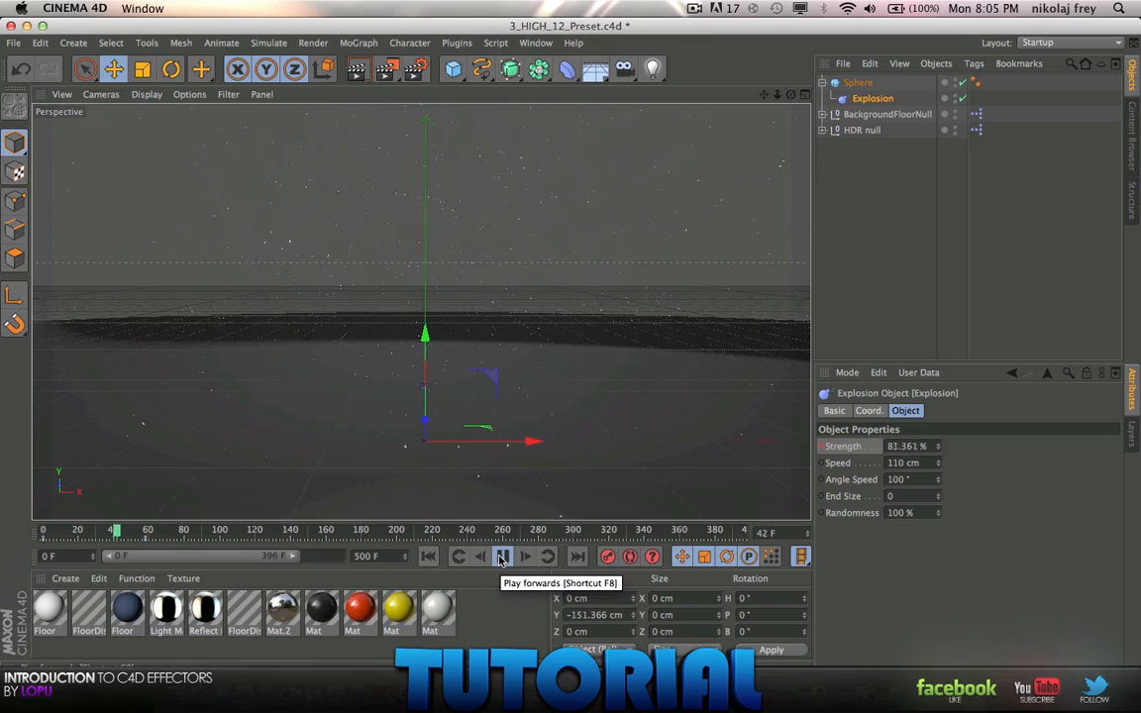
pyautogui.click(502, 556)
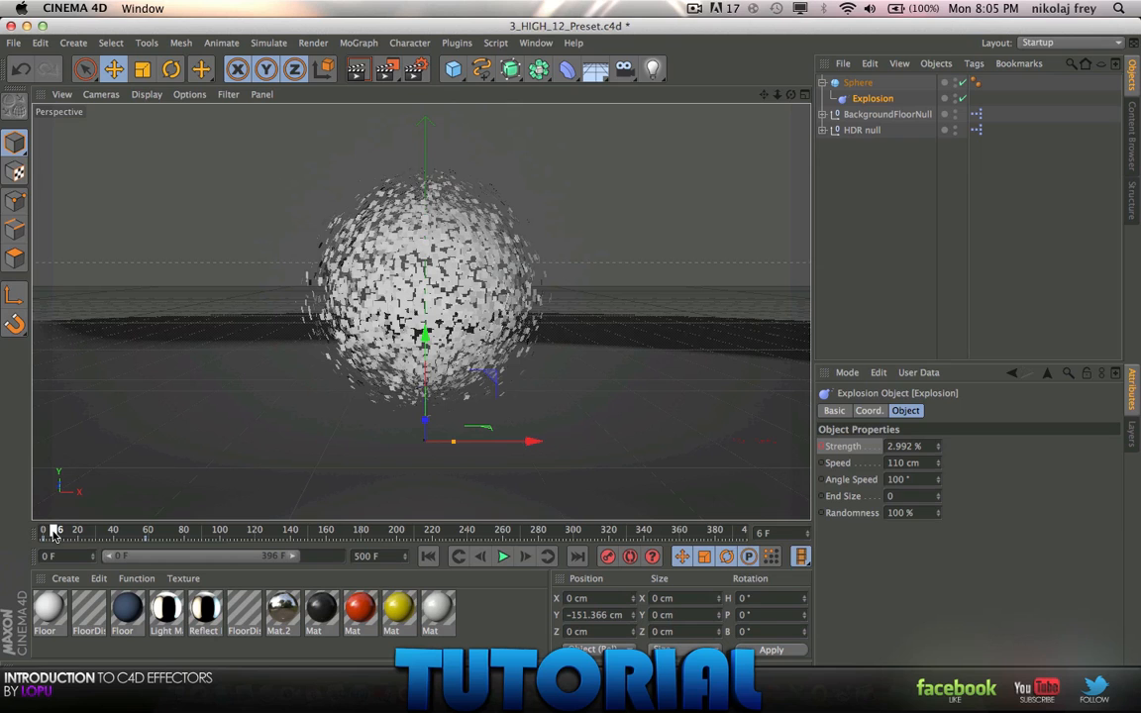
# - Shift the Explosion strength keys earlier to frame 5, replay, and deselect the keys
pyautogui.moveTo(58, 532); pyautogui.dragTo(81, 532)
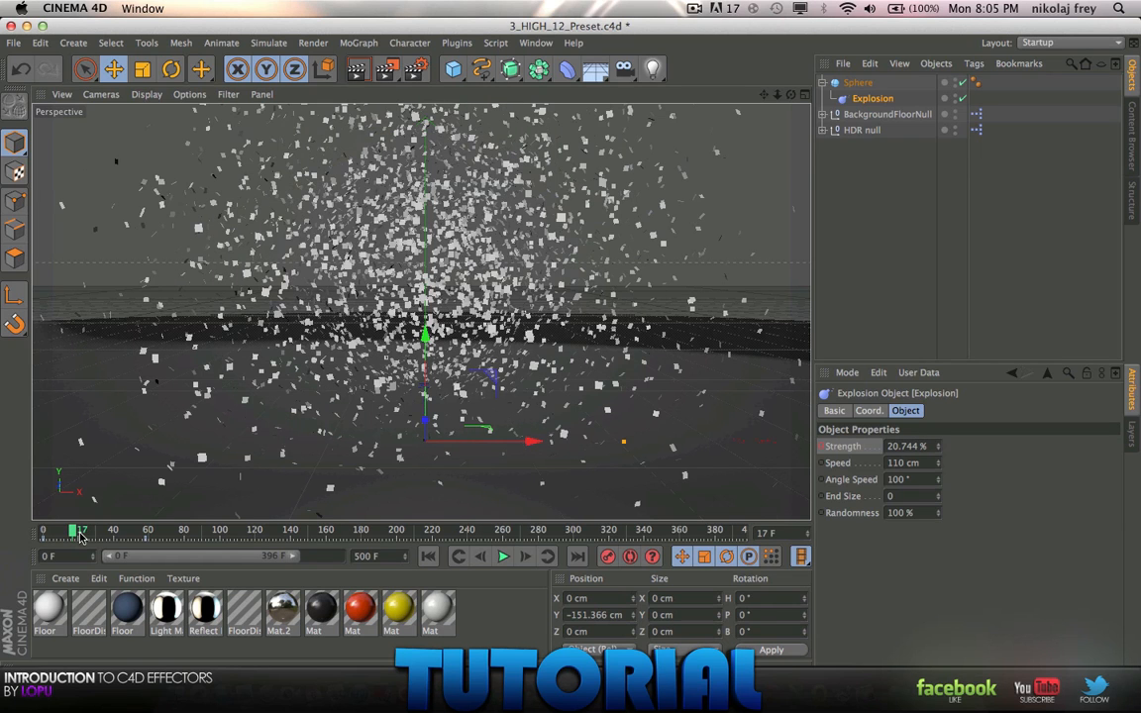
pyautogui.moveTo(74, 543)
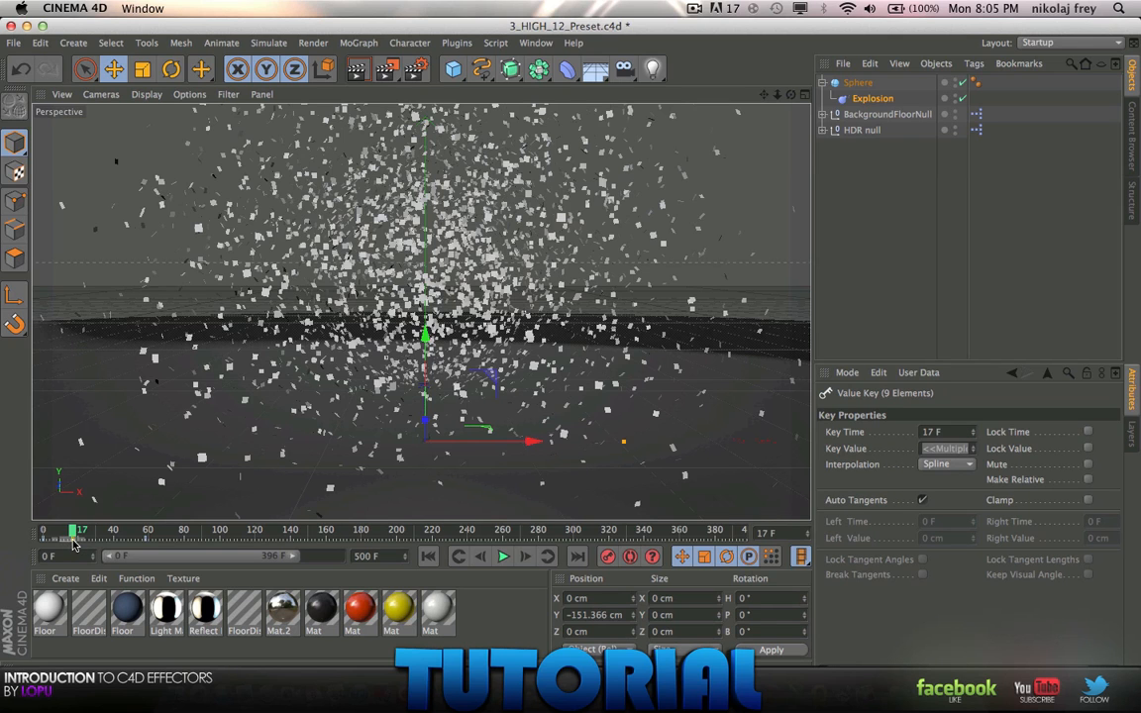
pyautogui.moveTo(77, 535); pyautogui.dragTo(45, 535)
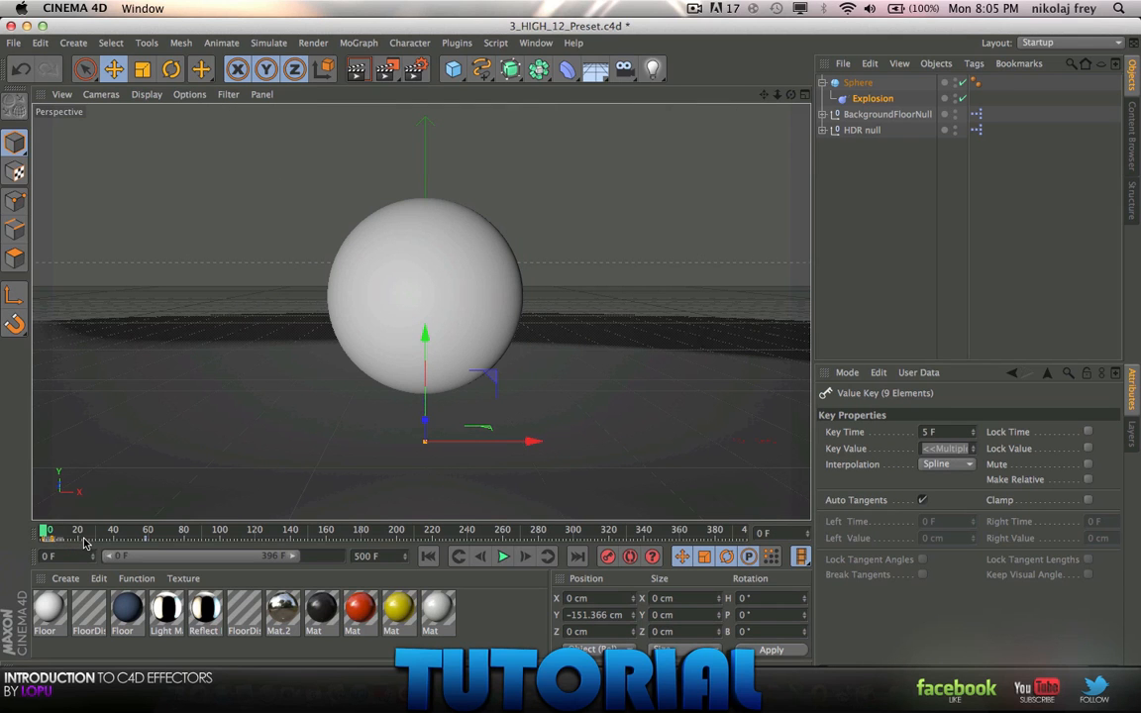
pyautogui.click(503, 556)
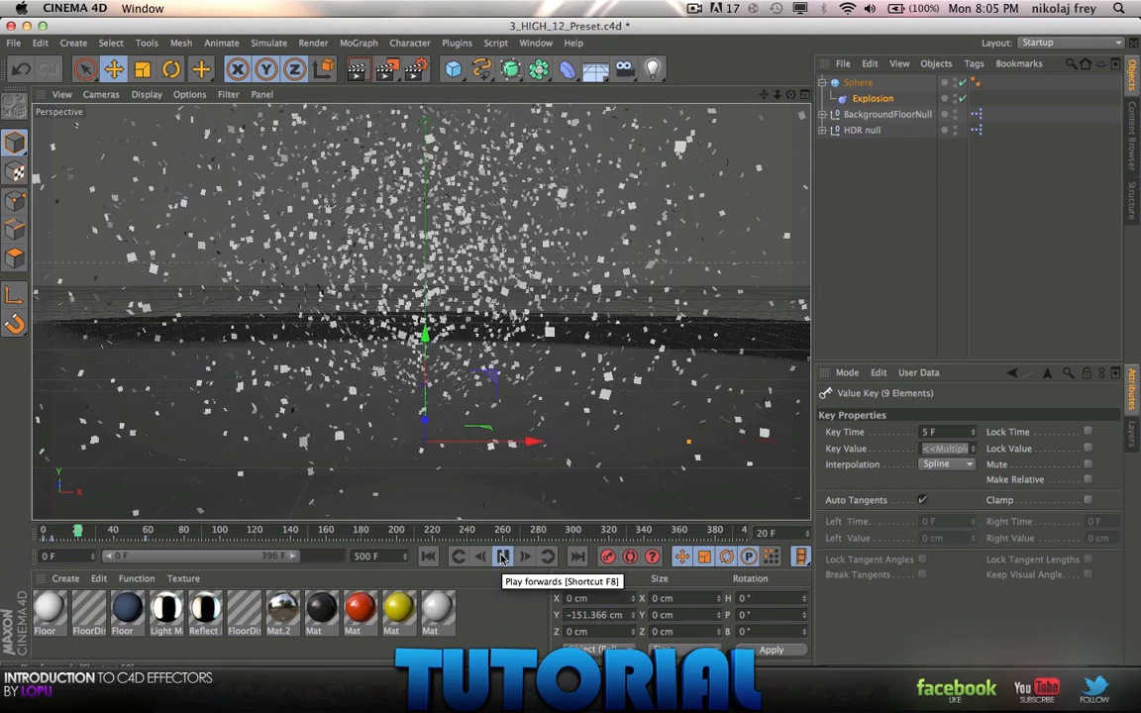
pyautogui.click(502, 555)
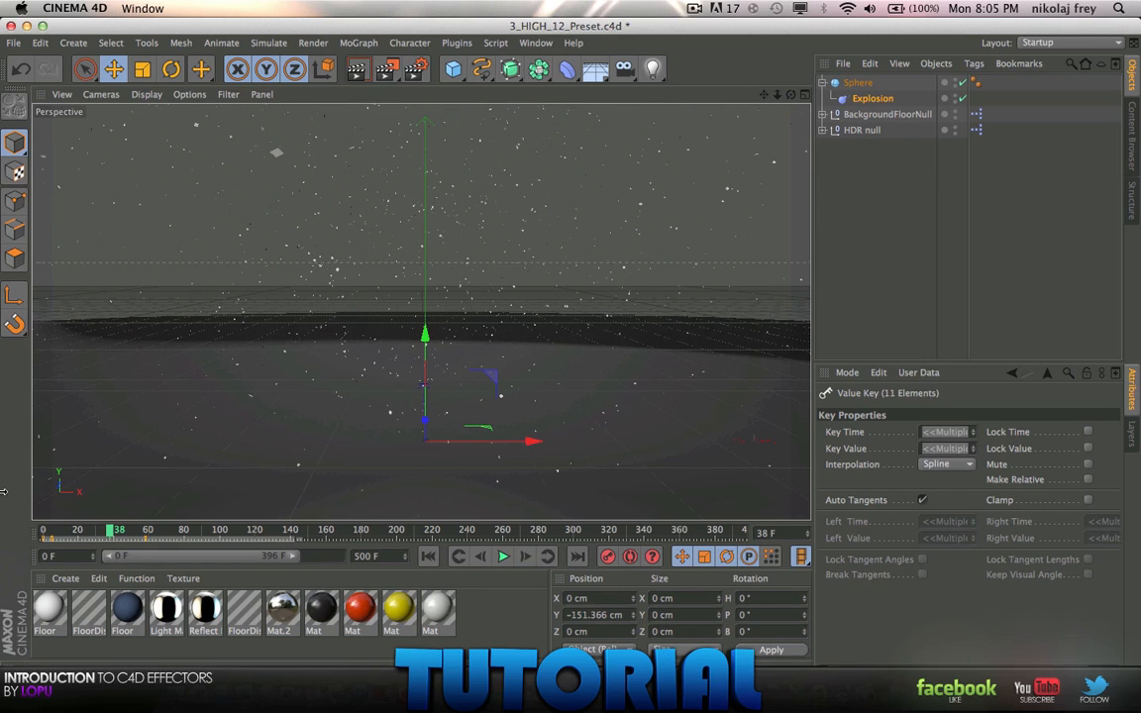
pyautogui.click(872, 98)
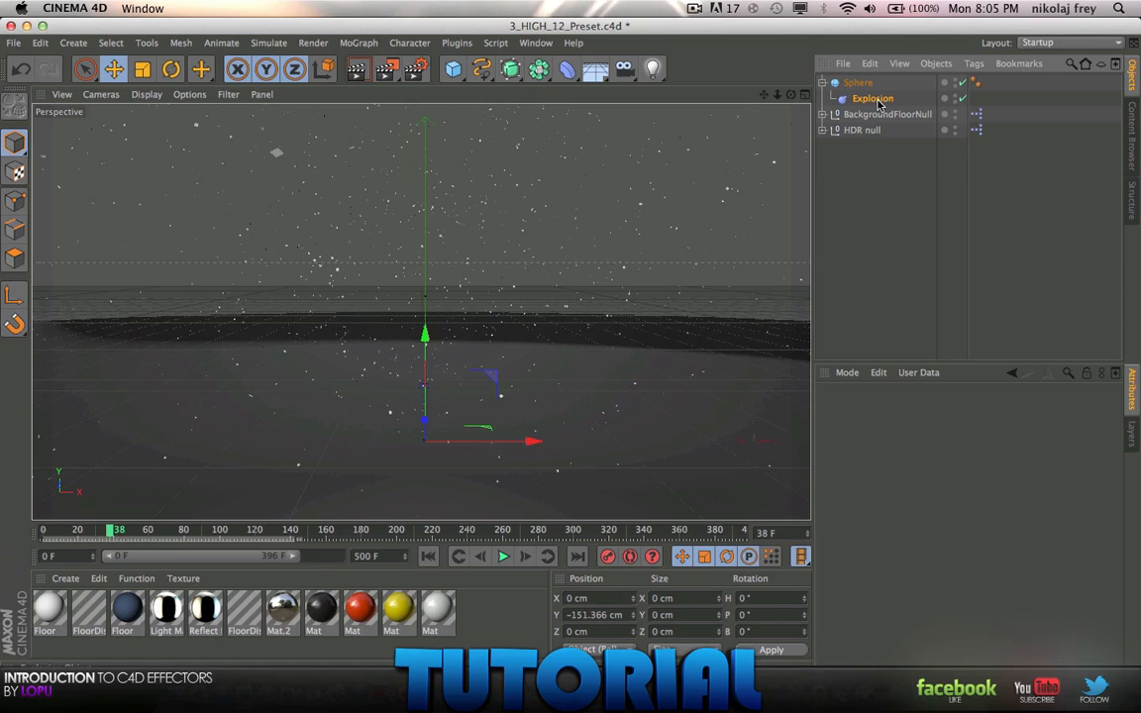
# - Select the Explosion, check its position and scale, and enter 8 as its strength
pyautogui.click(873, 98)
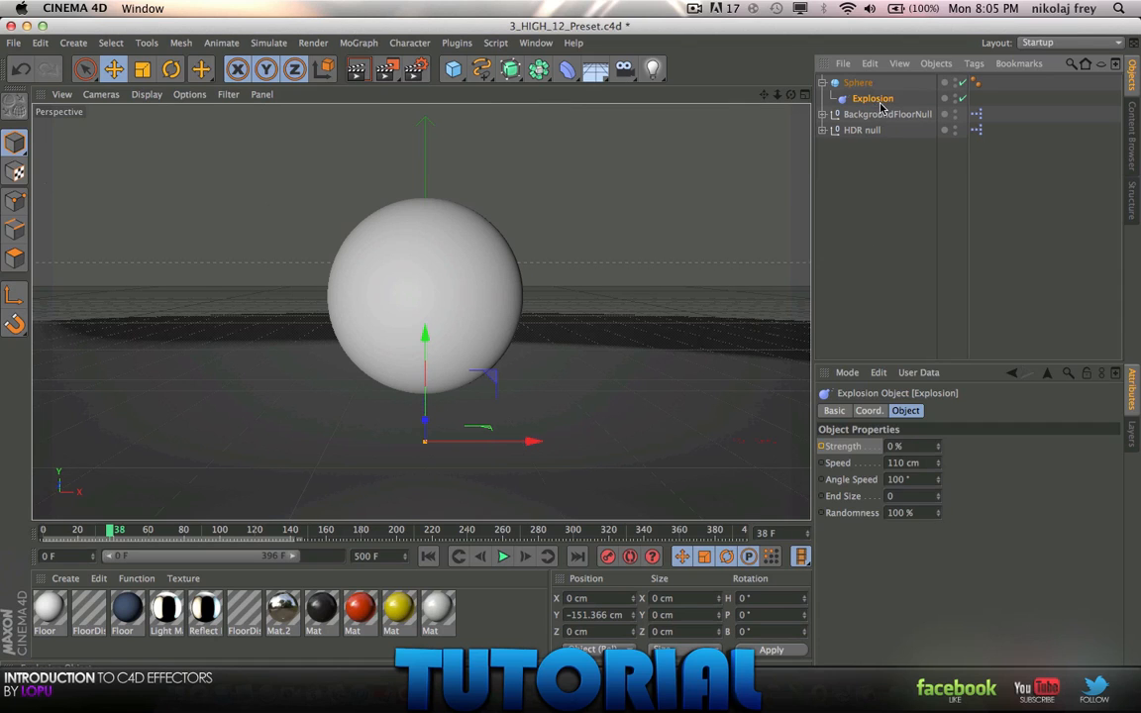
pyautogui.click(869, 410)
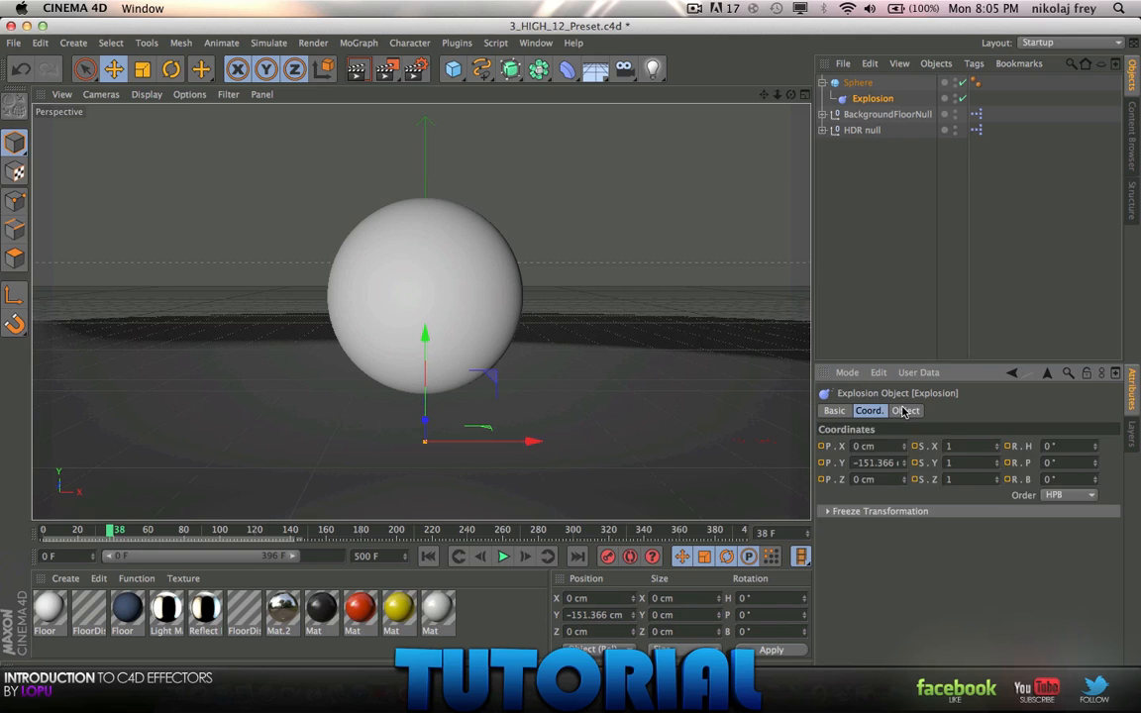
pyautogui.click(905, 410)
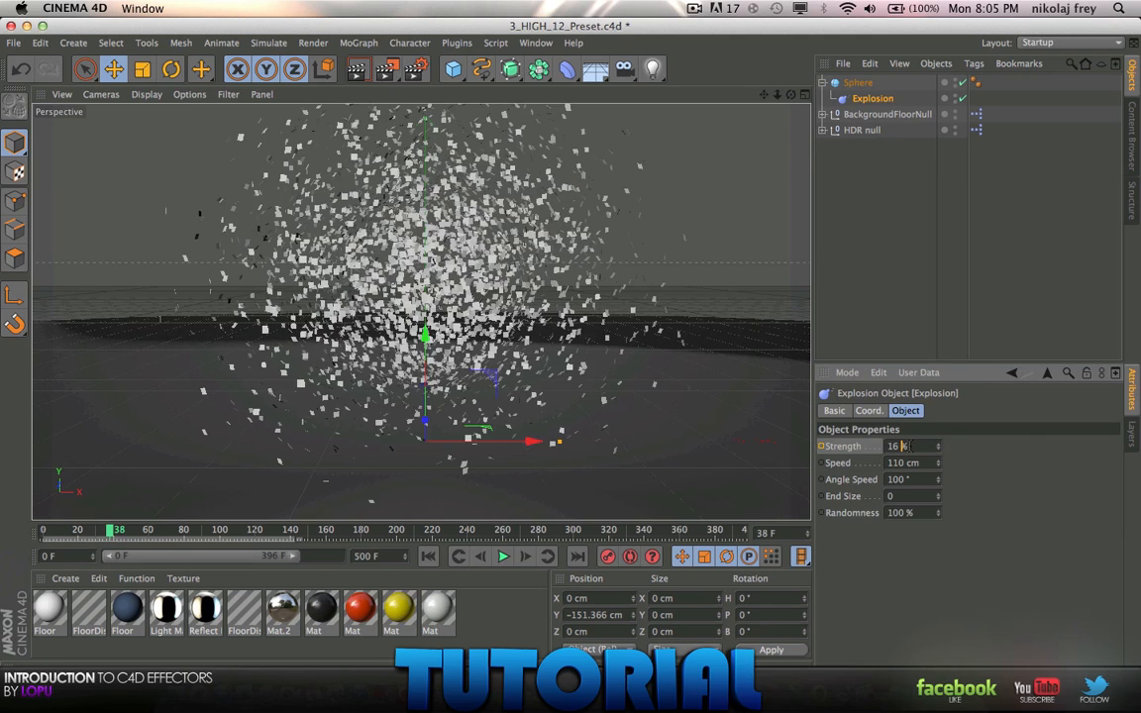
pyautogui.write('8')
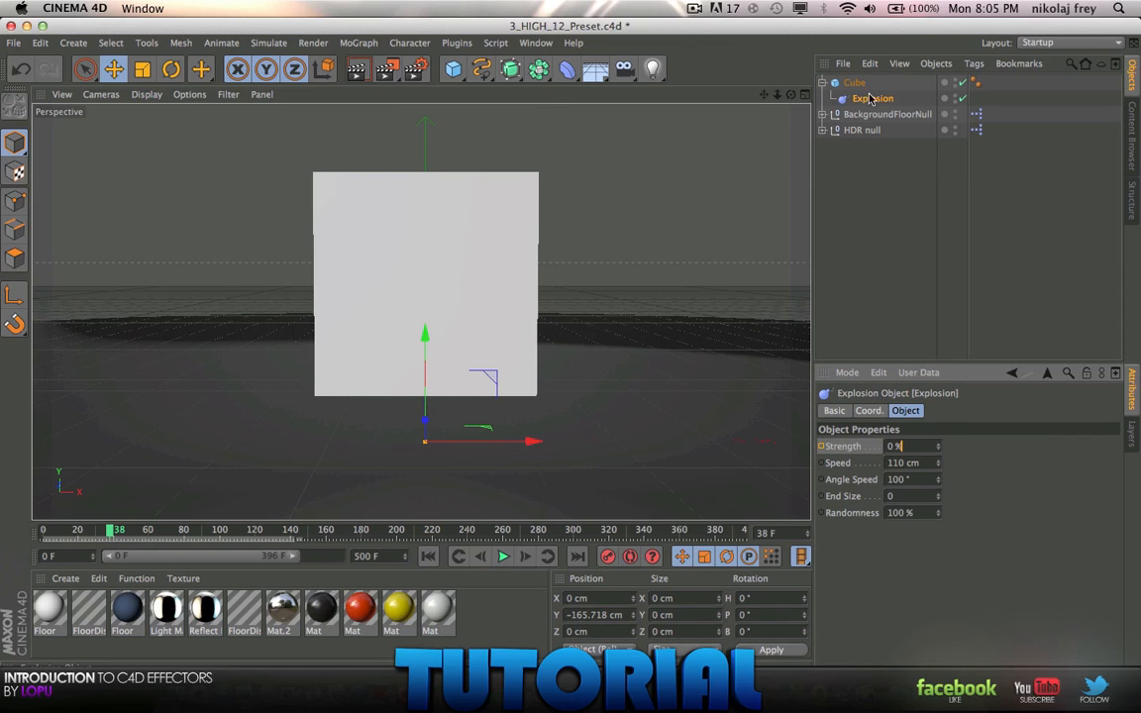
# - Select the Cube and confirm its segment counts of 20 per axis
pyautogui.click(854, 82)
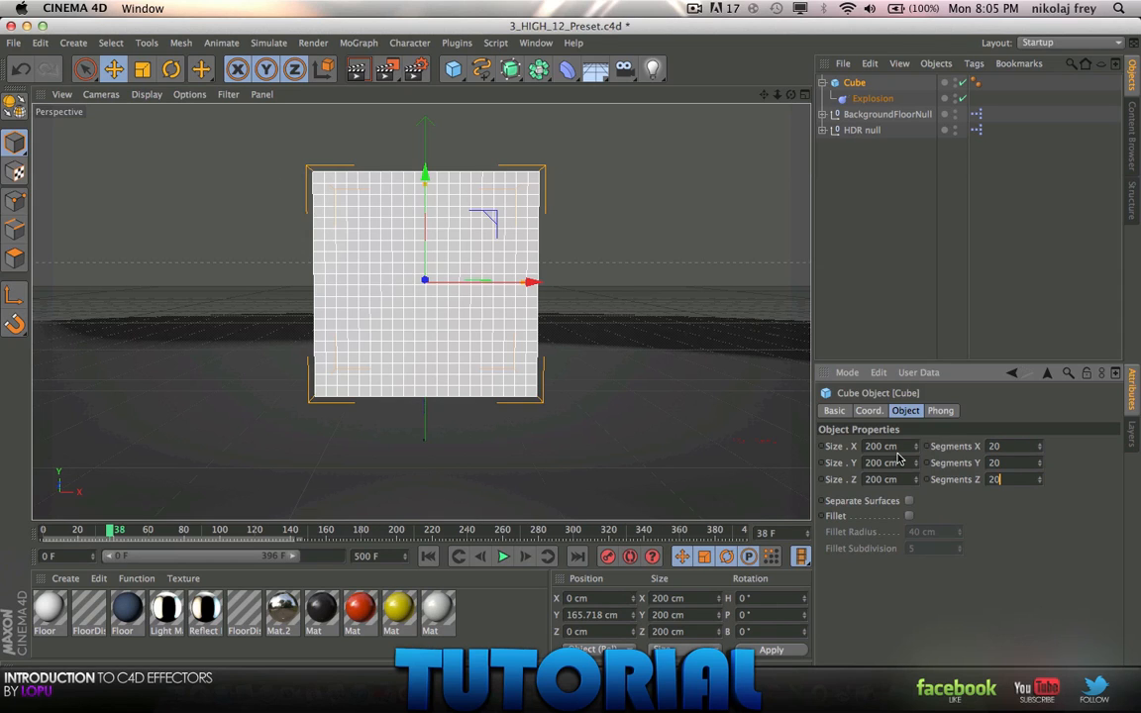
pyautogui.click(872, 97)
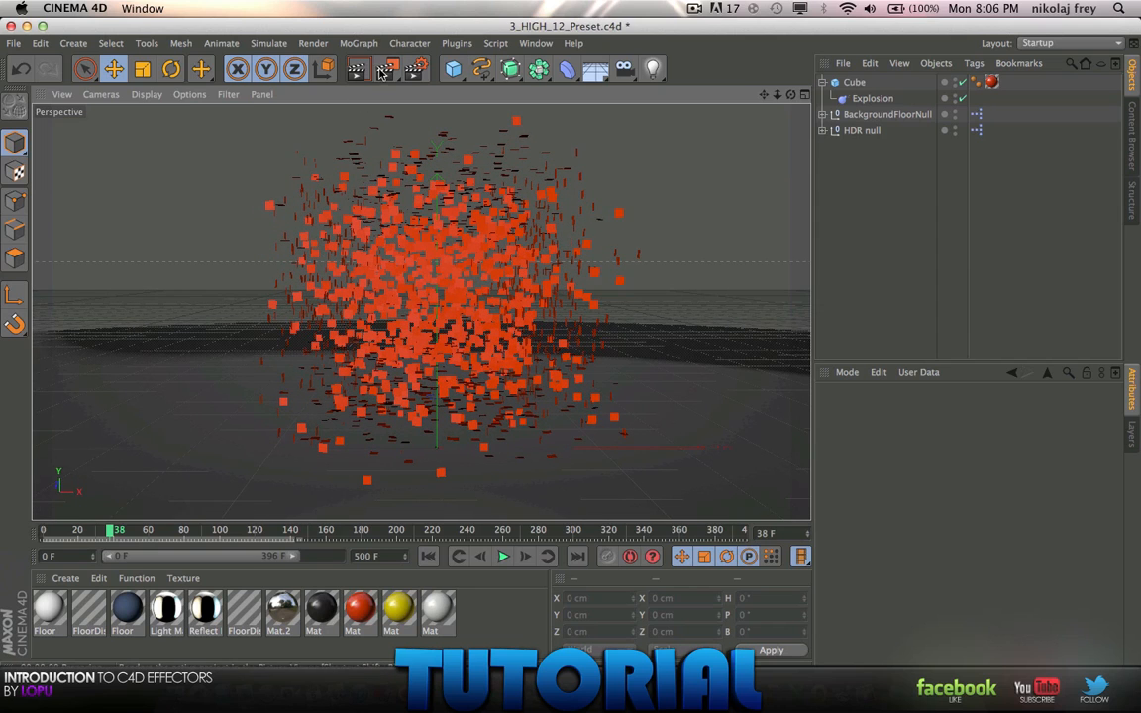
pyautogui.moveTo(607, 266)
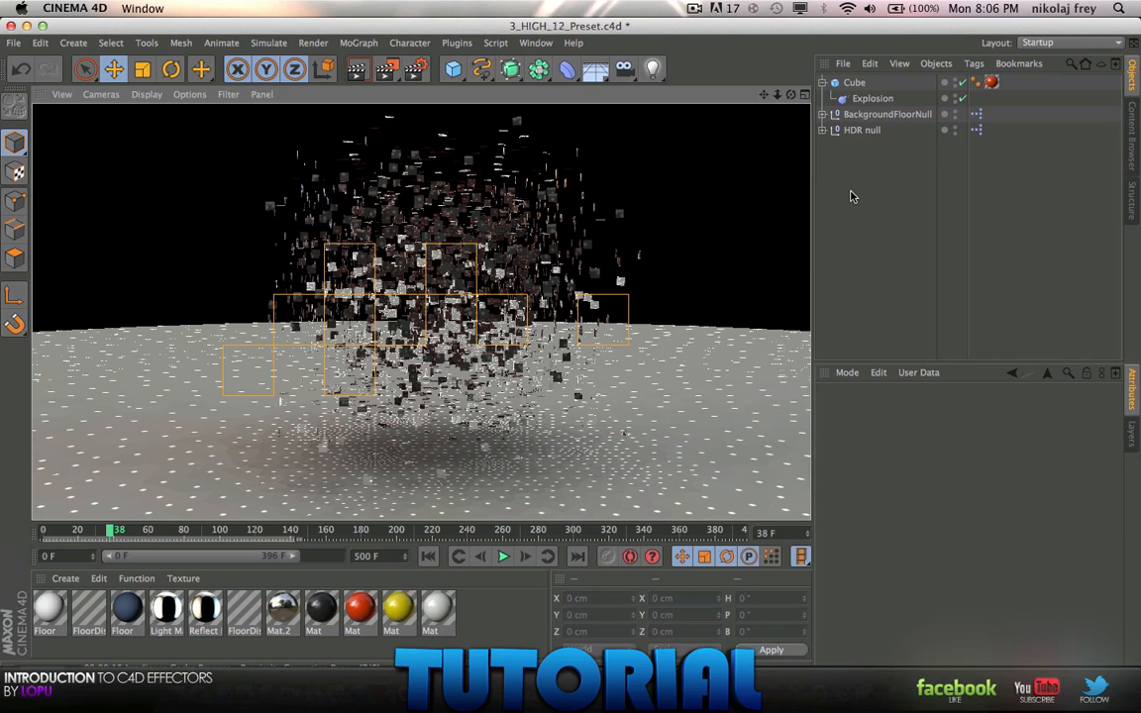
pyautogui.click(695, 8)
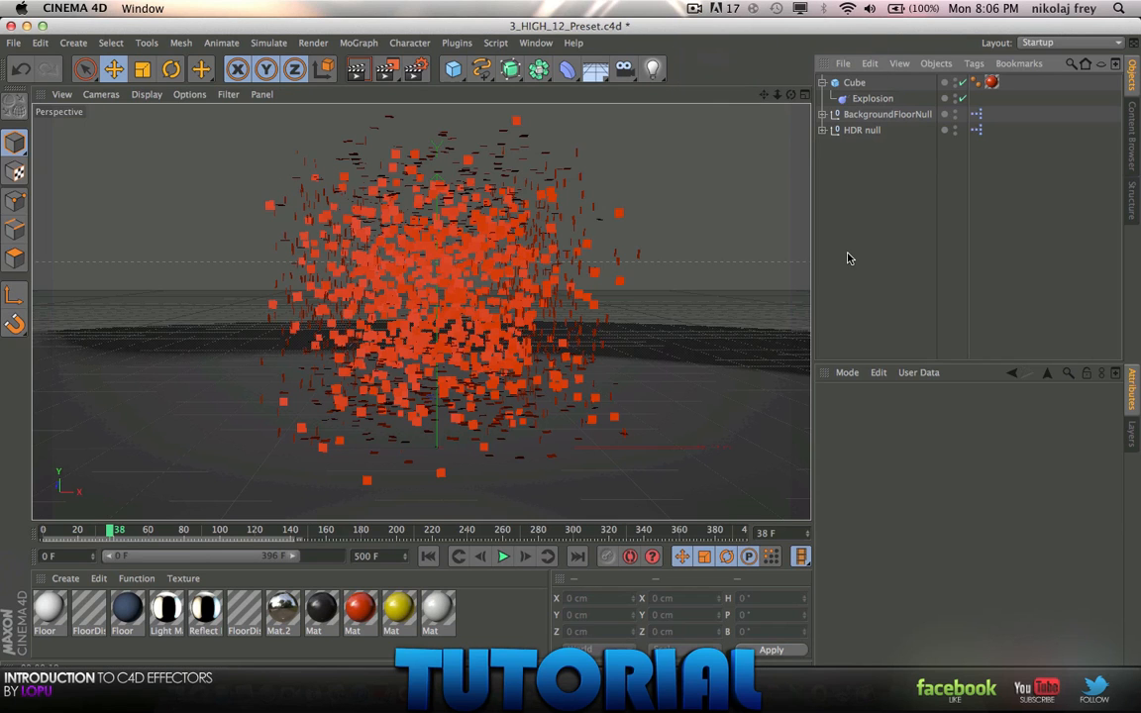
pyautogui.click(355, 68)
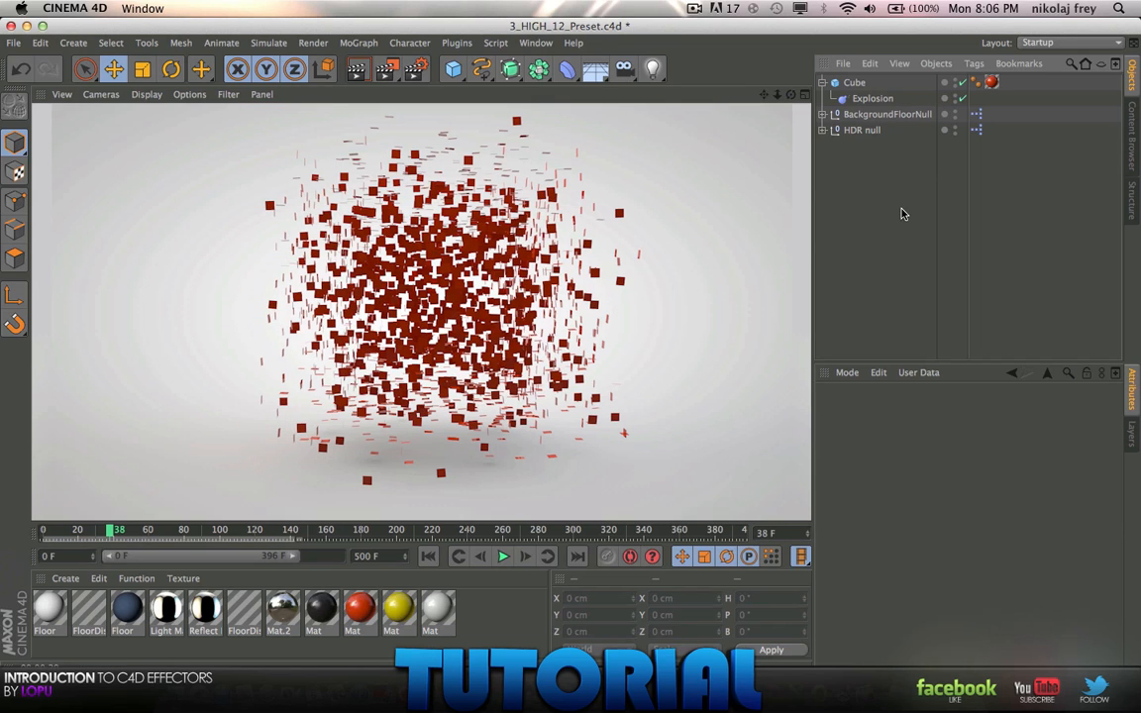
pyautogui.moveTo(875, 151)
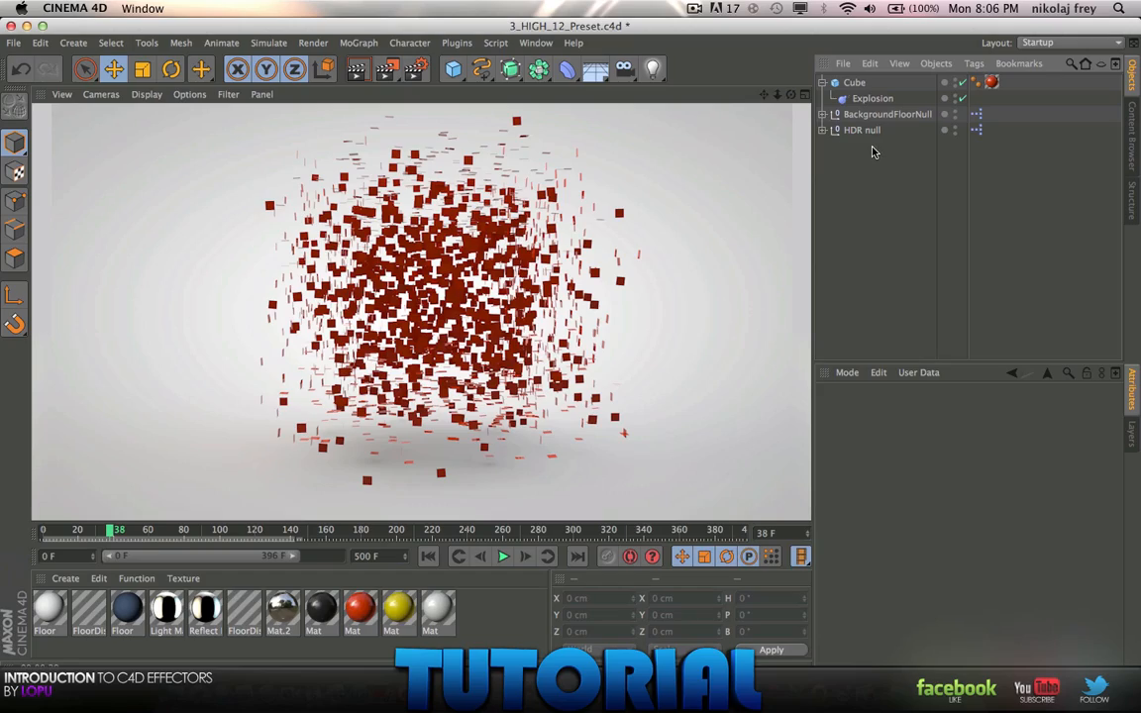
pyautogui.moveTo(861, 186)
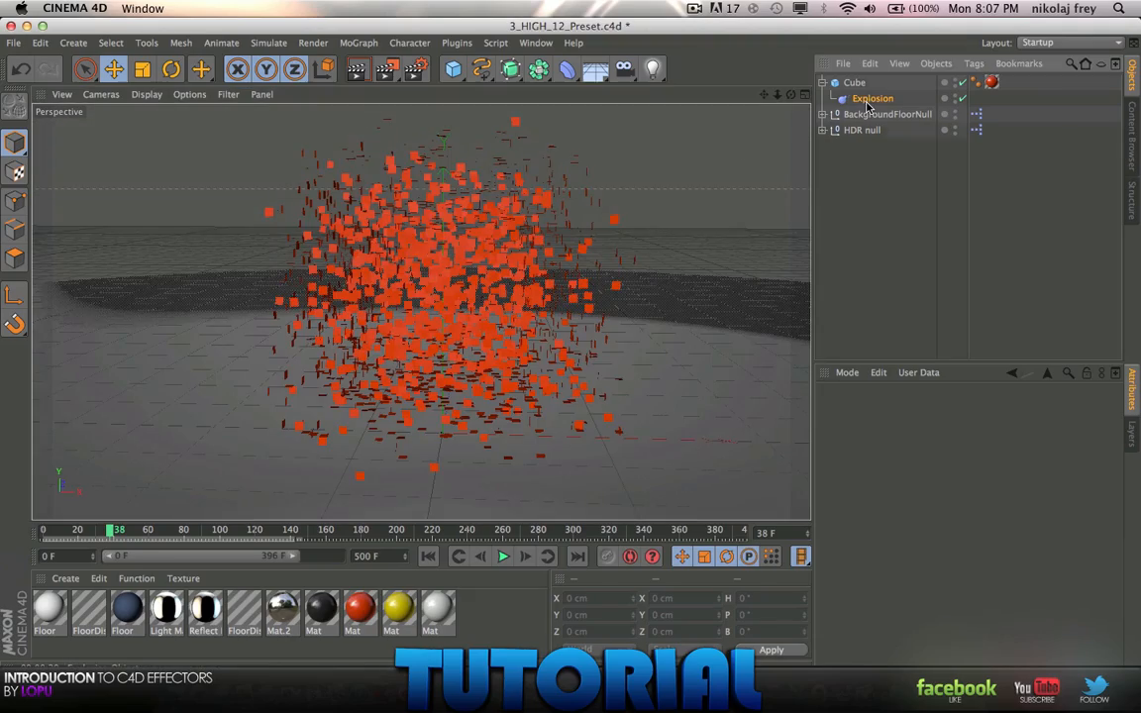
# - Select the Cube, add a Random effector, and select the Explosion deformer
pyautogui.click(854, 82)
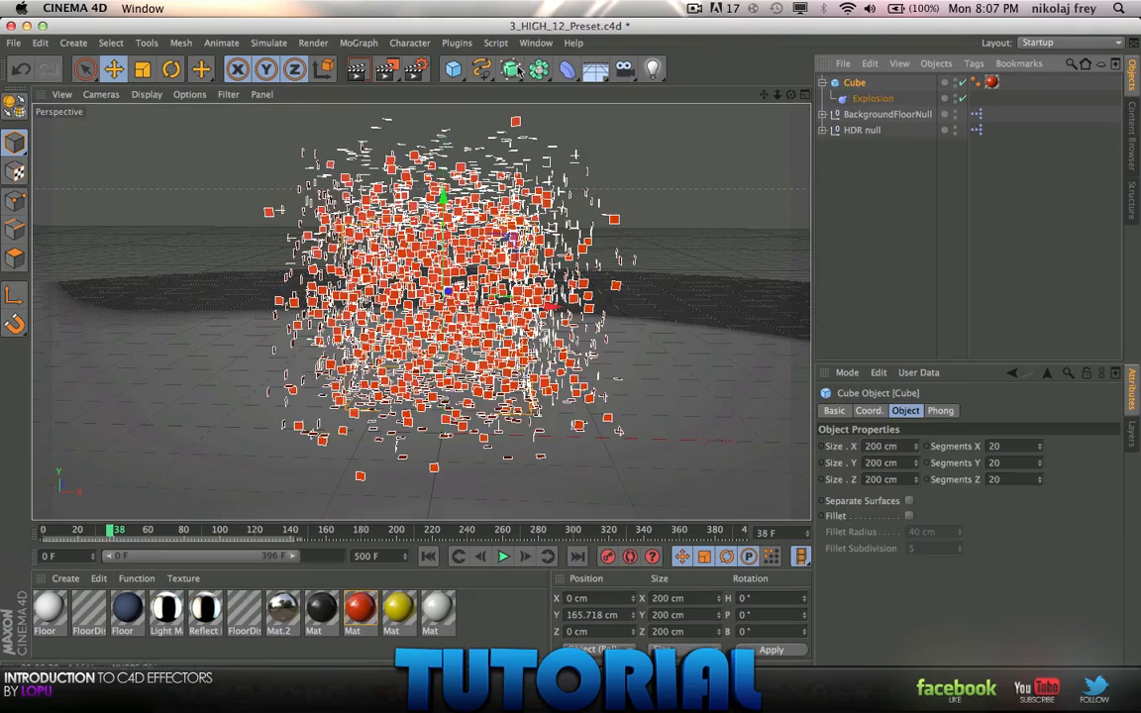
pyautogui.click(358, 42)
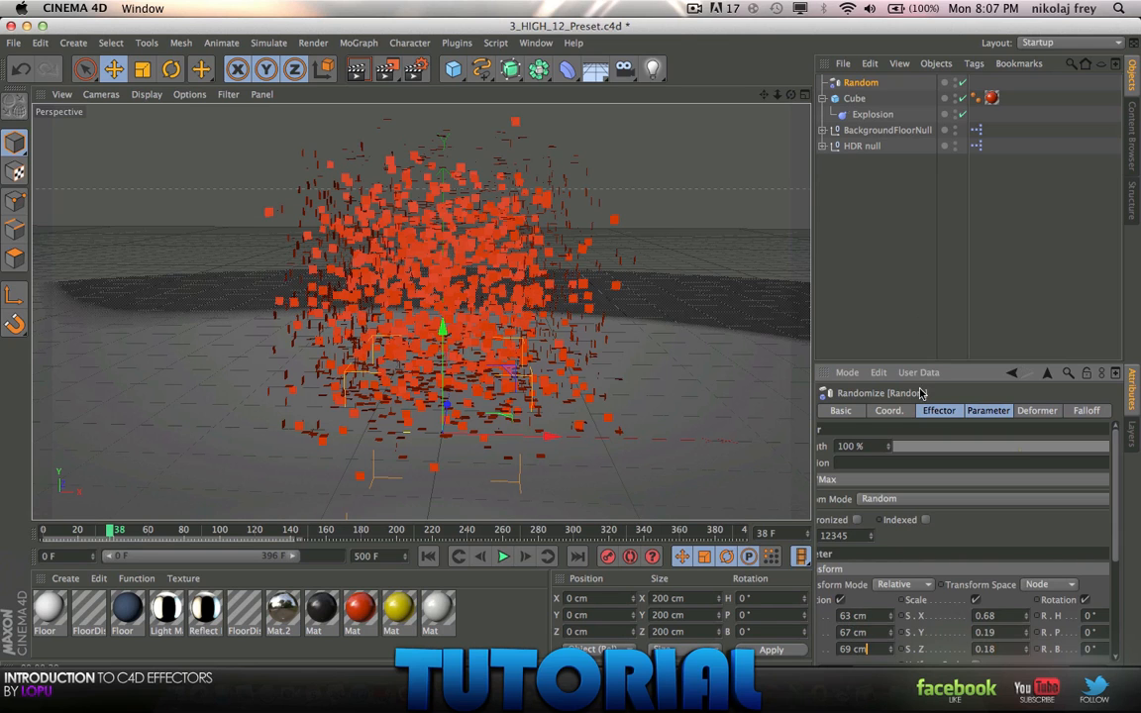
pyautogui.click(873, 114)
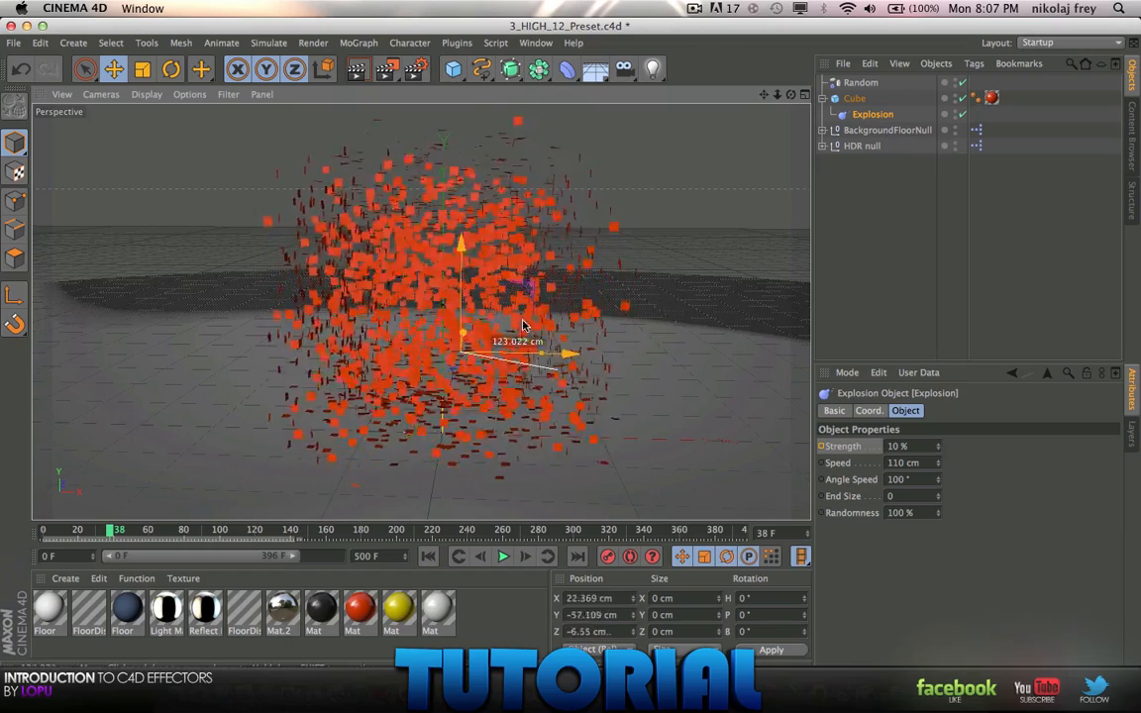
# - Drag the Explosion strength to 9.4% in the viewport, orbiting to inspect the fragments
pyautogui.moveTo(525, 327); pyautogui.dragTo(639, 431)
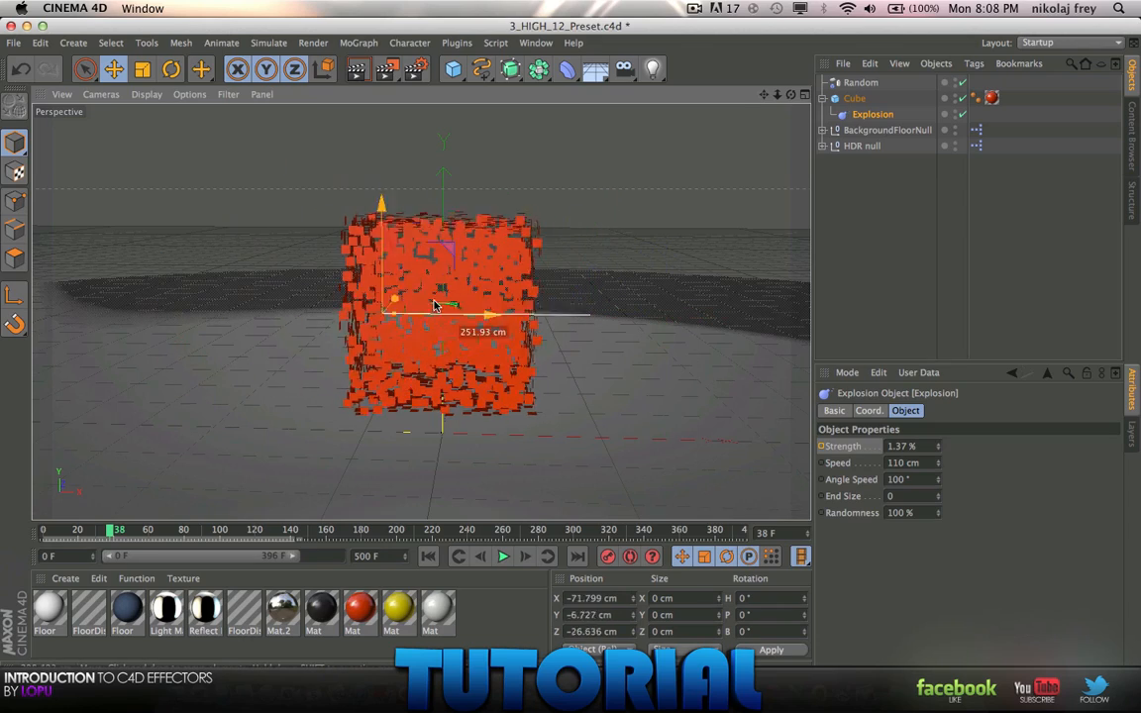
pyautogui.moveTo(436, 307); pyautogui.dragTo(535, 327)
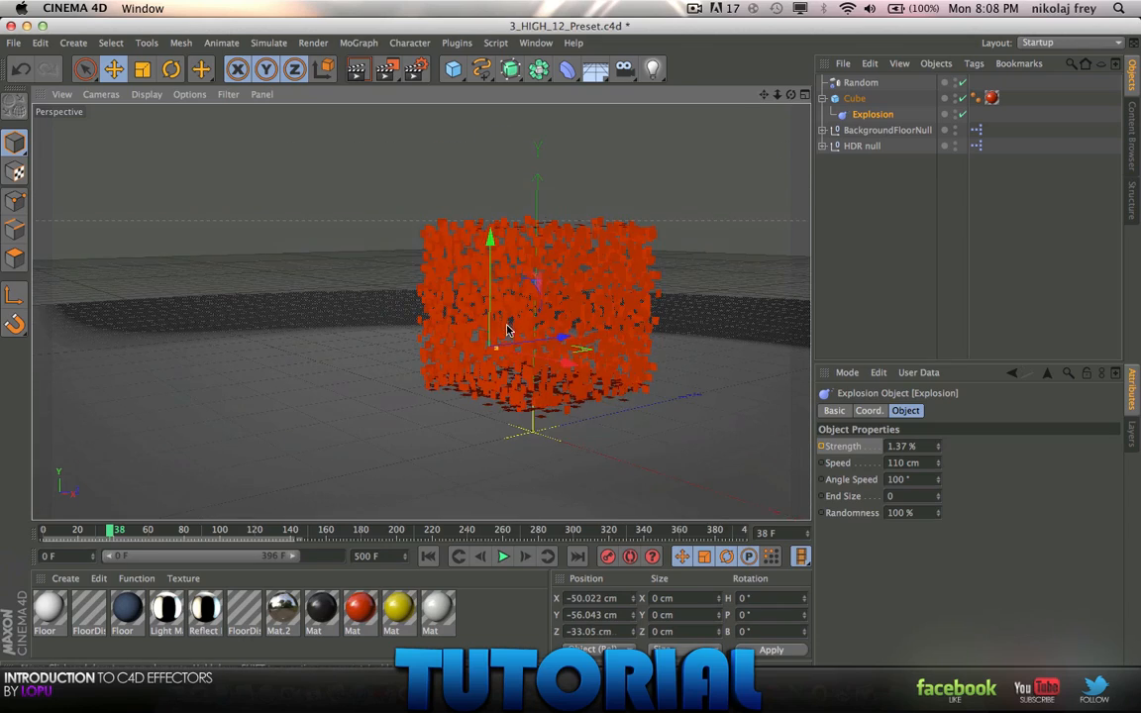
pyautogui.moveTo(495, 346); pyautogui.dragTo(507, 327)
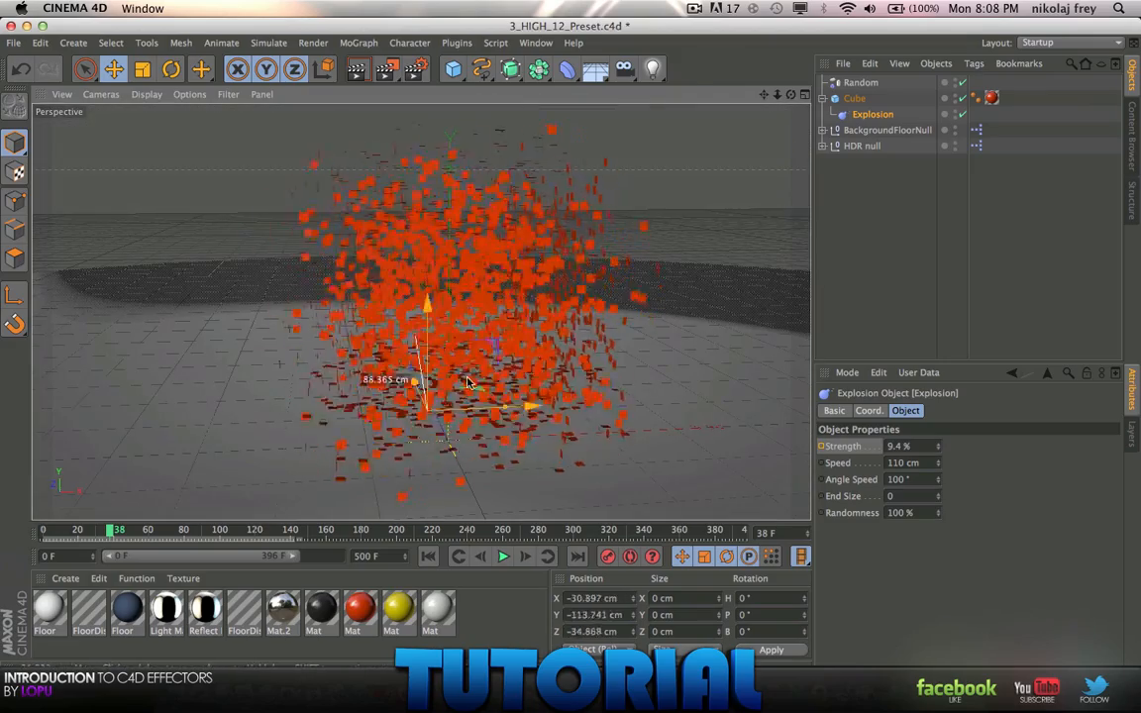
pyautogui.moveTo(465, 387); pyautogui.dragTo(476, 264)
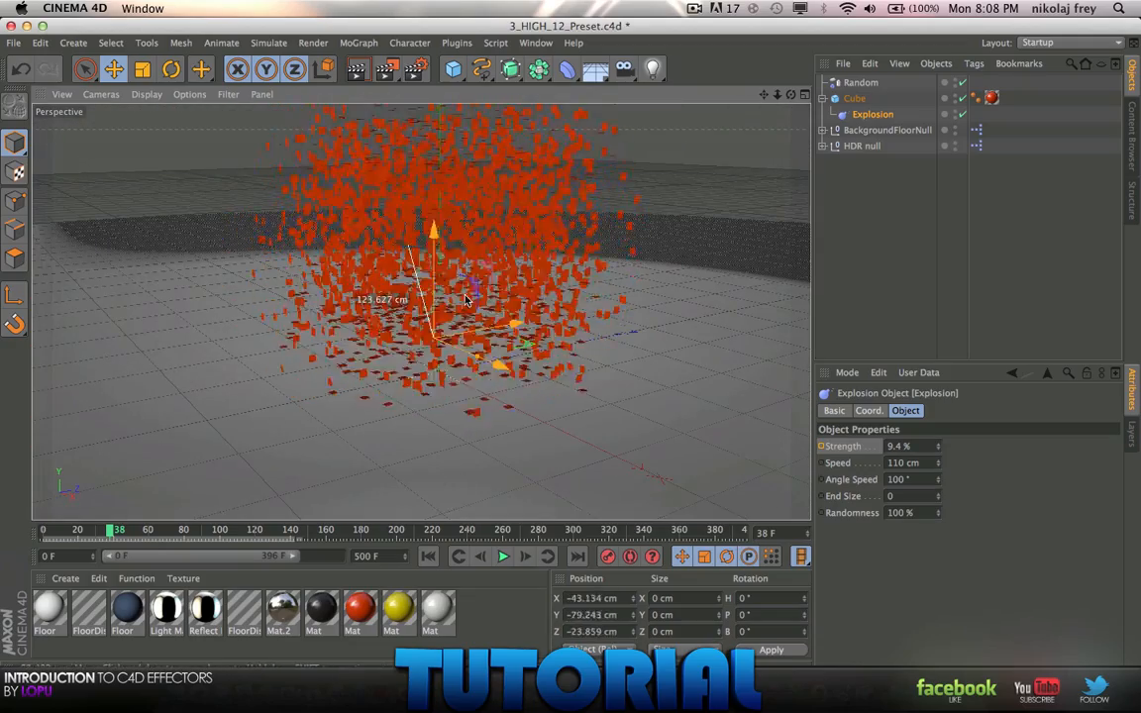
pyautogui.moveTo(470, 301); pyautogui.dragTo(473, 206)
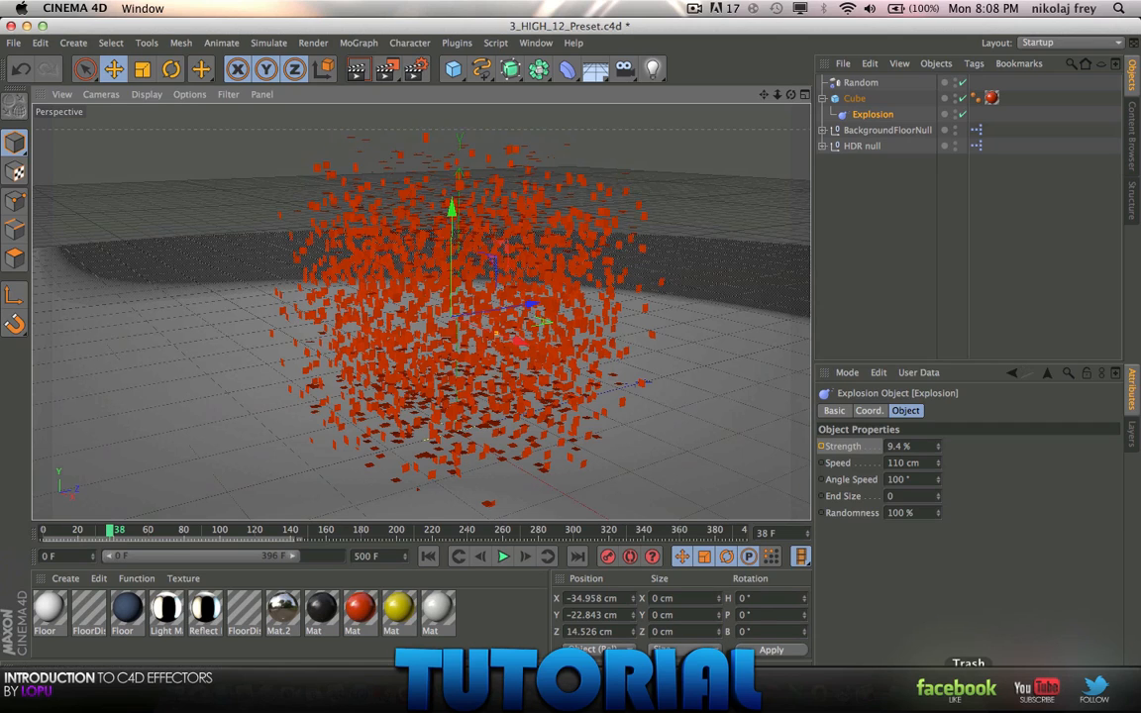
pyautogui.moveTo(976, 331)
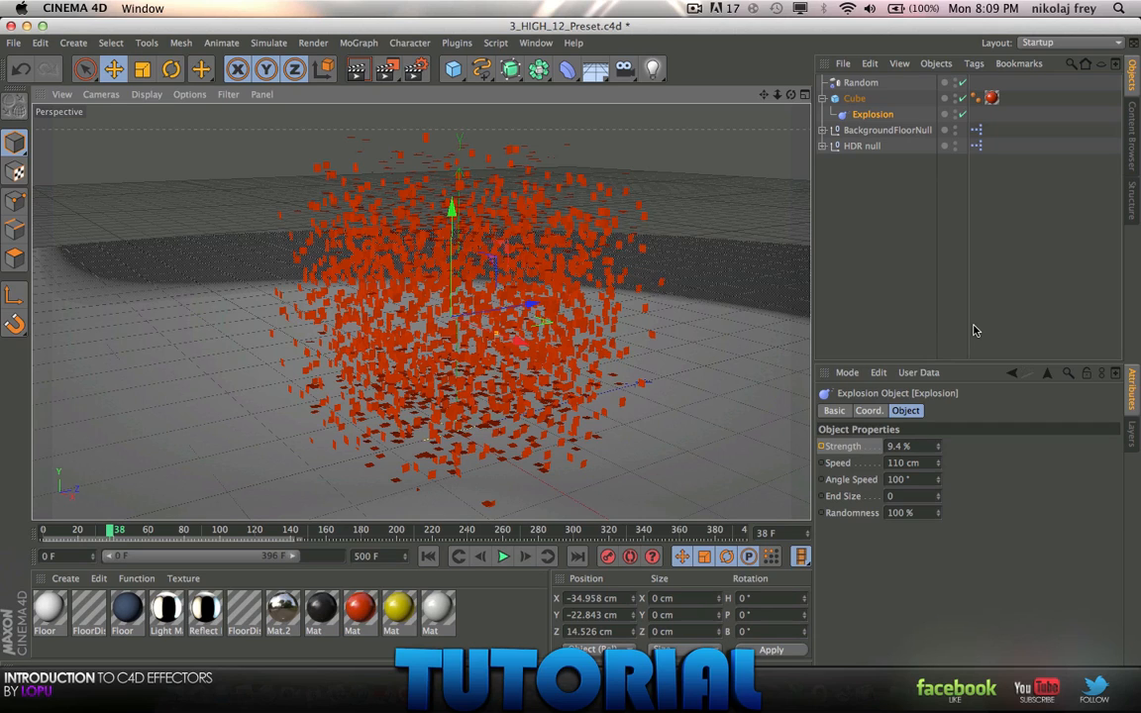
pyautogui.moveTo(867, 242)
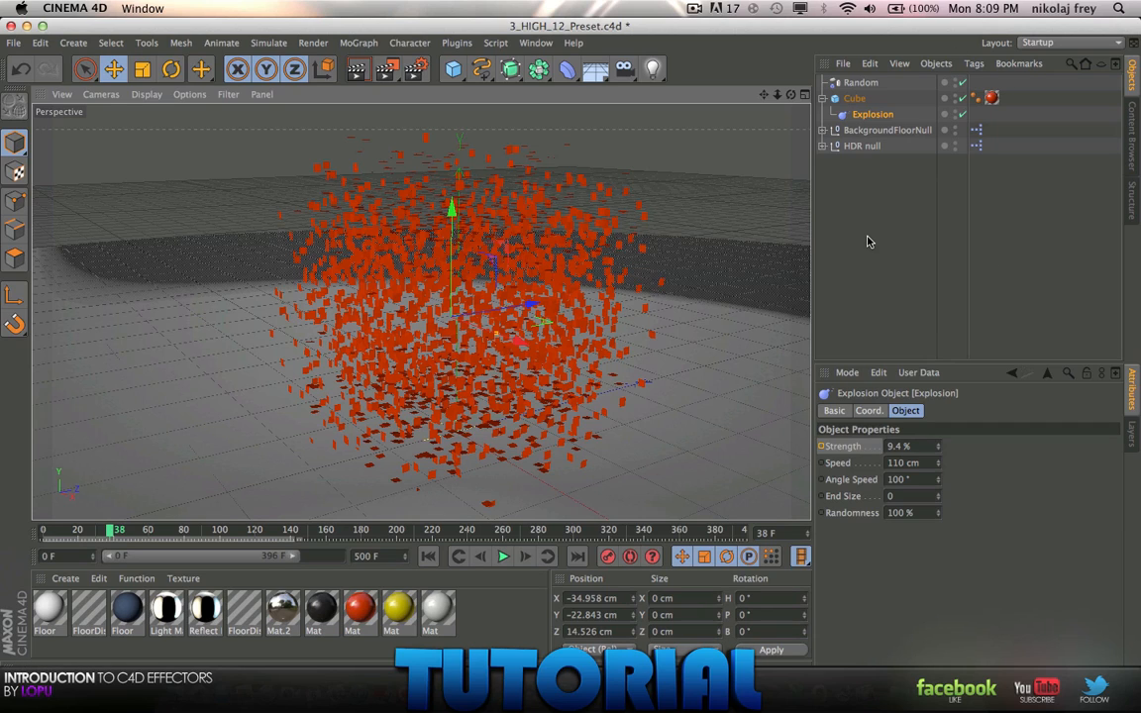
pyautogui.moveTo(862, 247)
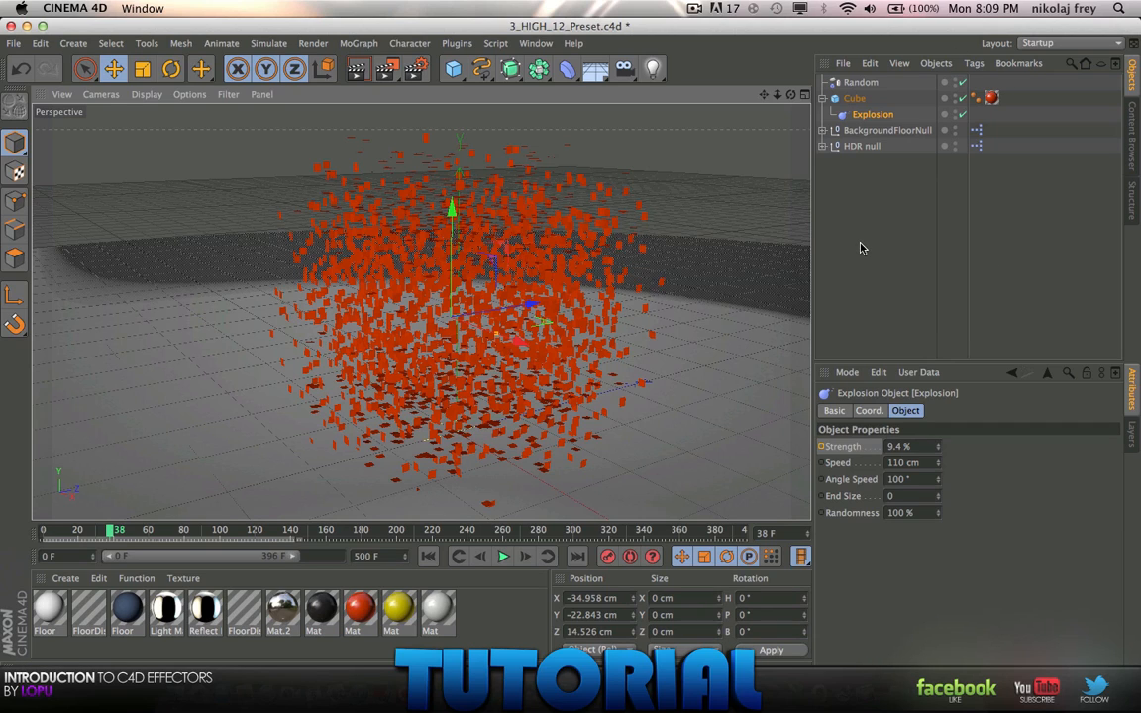
pyautogui.moveTo(839, 240)
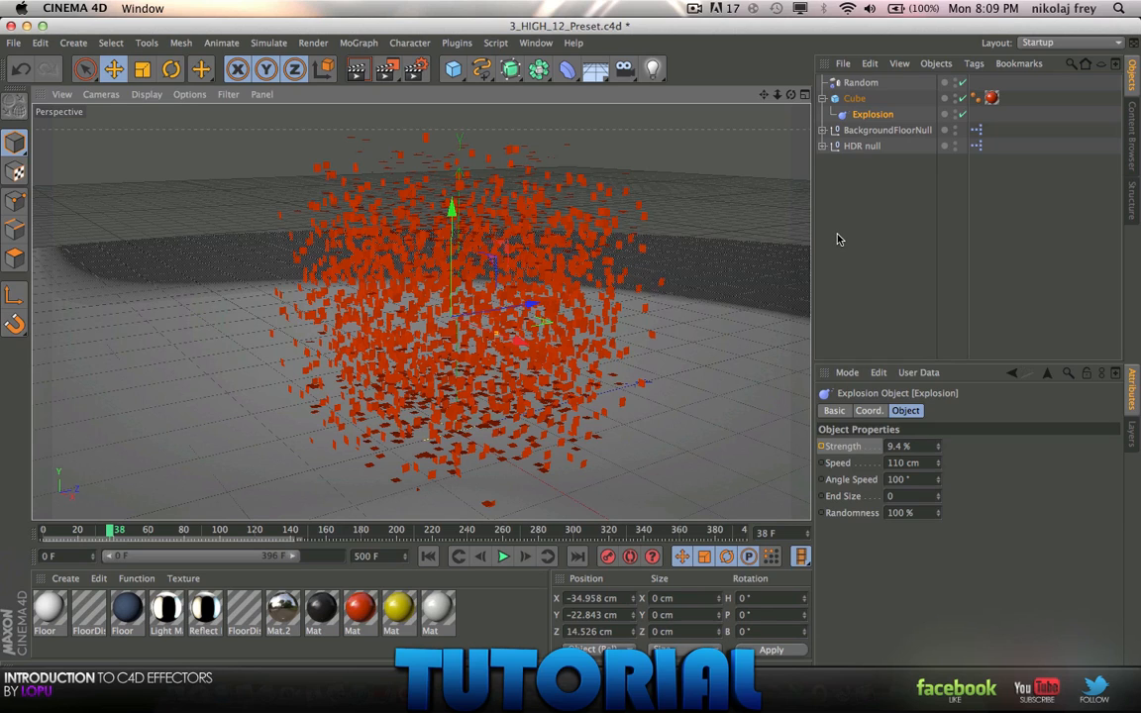
pyautogui.moveTo(843, 240)
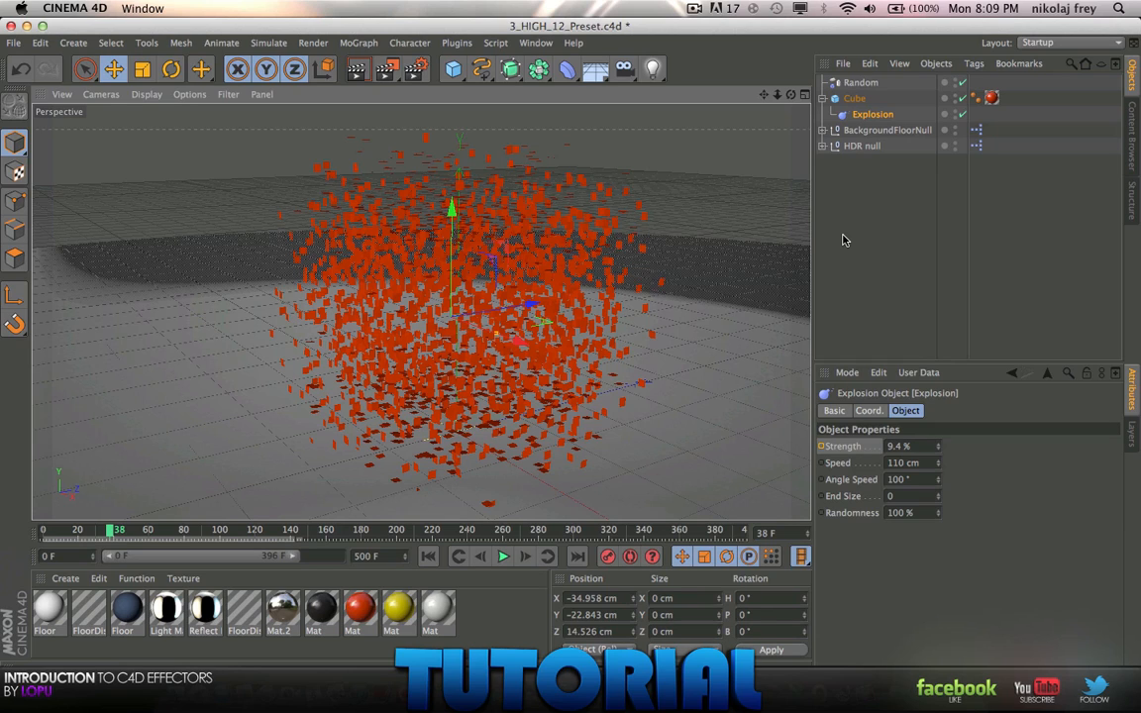